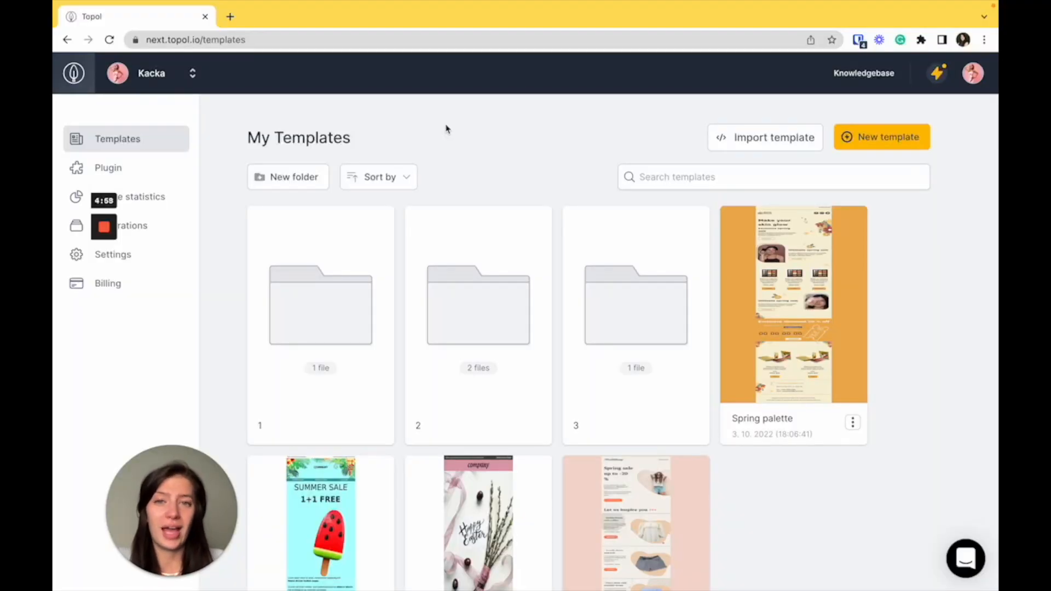
pyautogui.moveTo(224, 80)
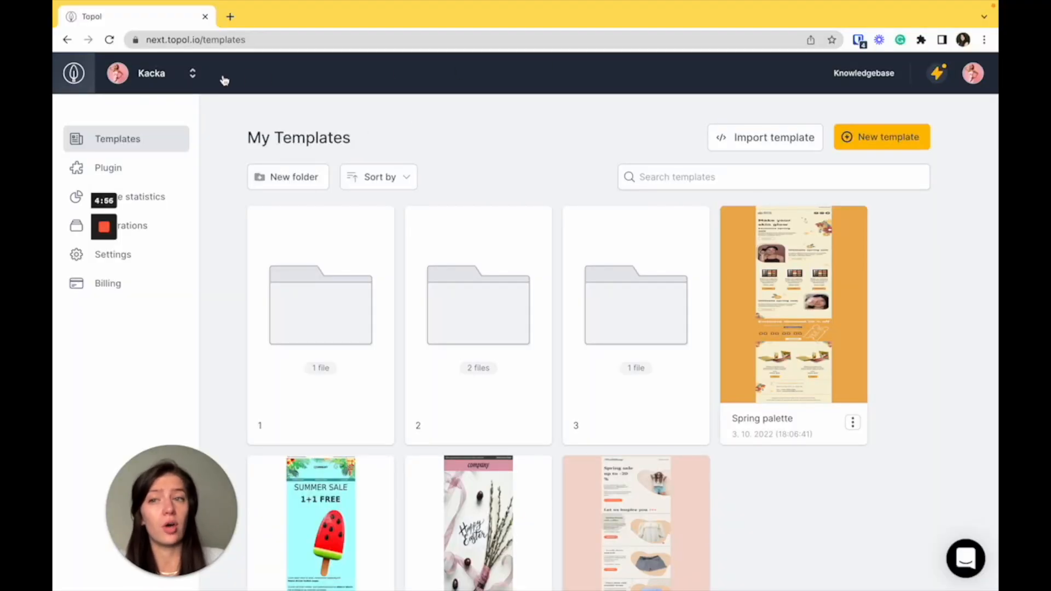
# - Check the account and messages menus, then file Spring palette into folder 3 and open it
pyautogui.click(192, 73)
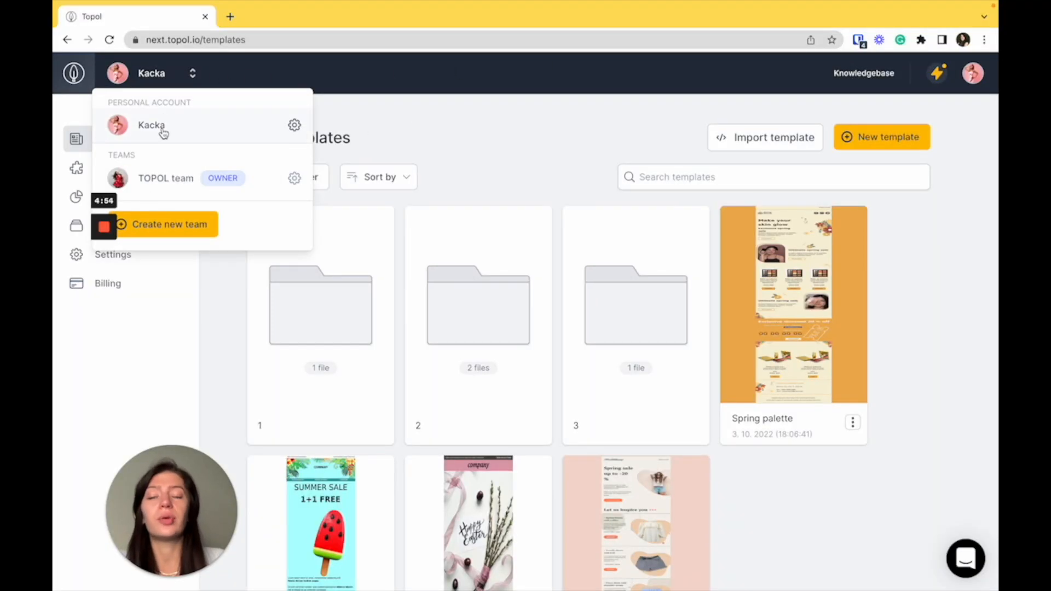
pyautogui.moveTo(179, 185)
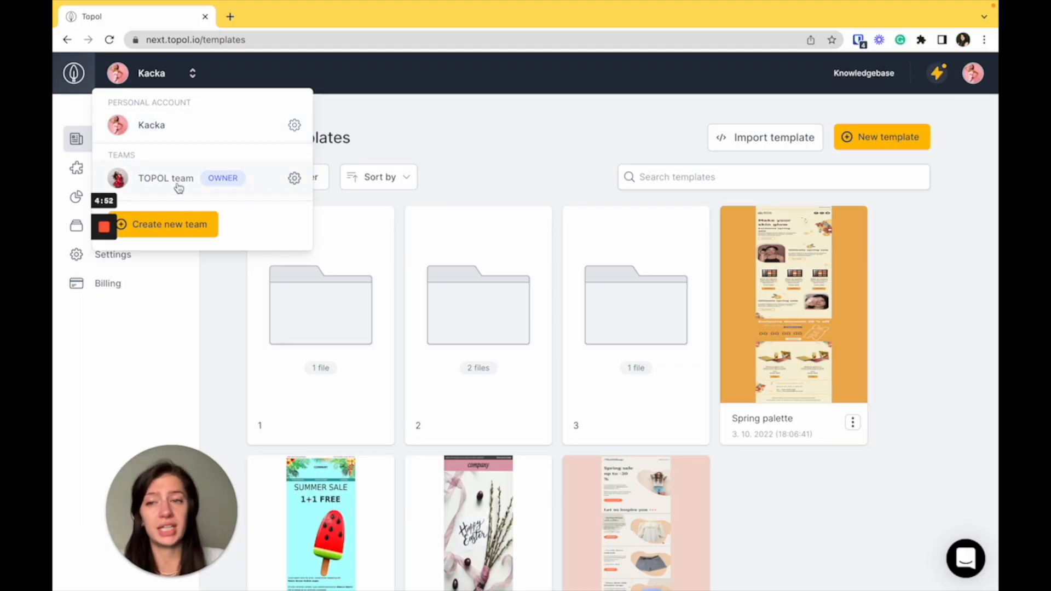
pyautogui.moveTo(190, 233)
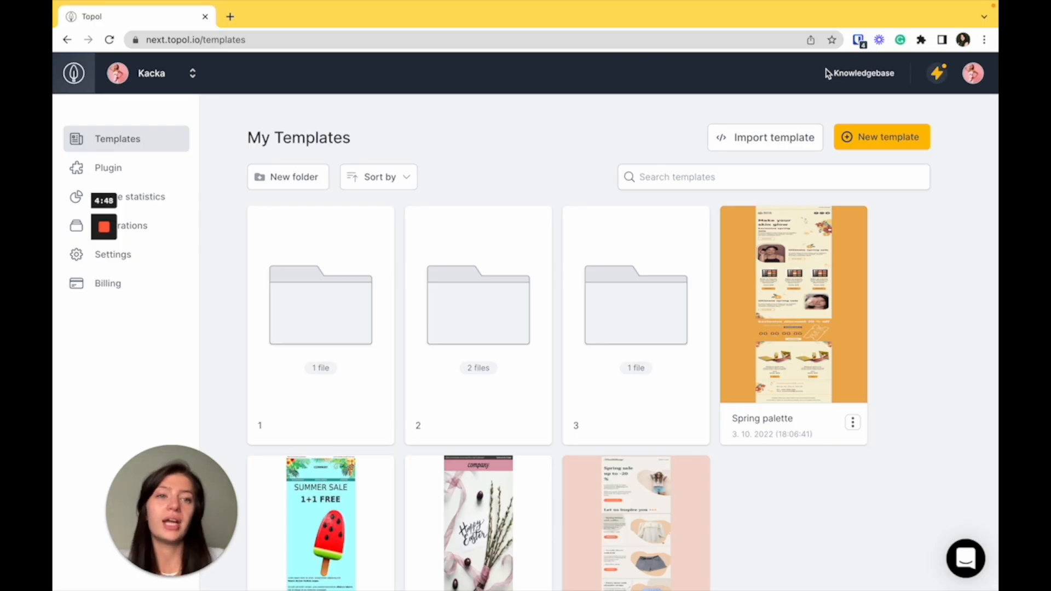
pyautogui.click(938, 73)
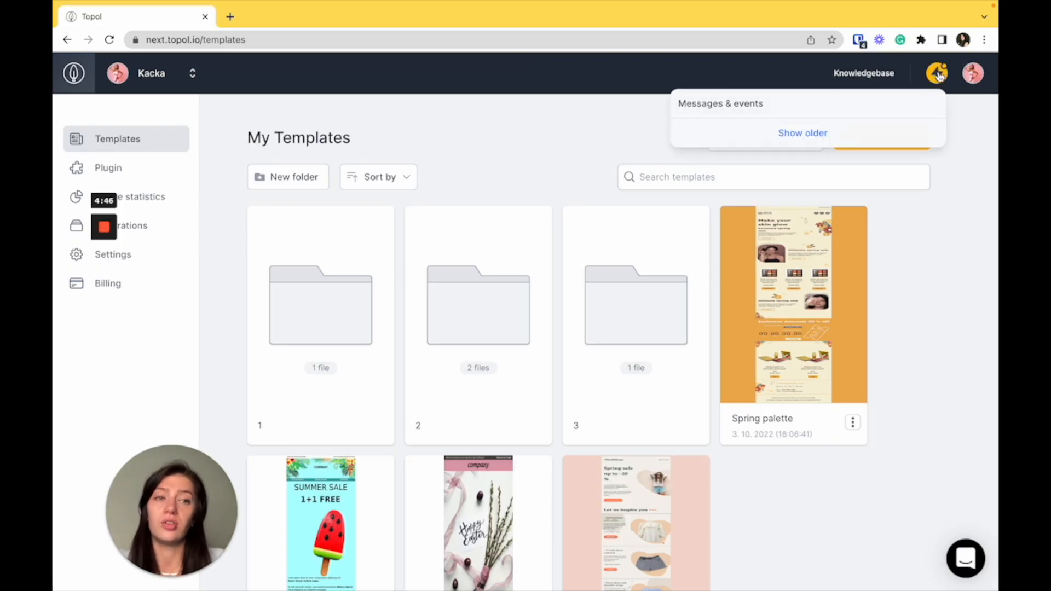
pyautogui.click(973, 73)
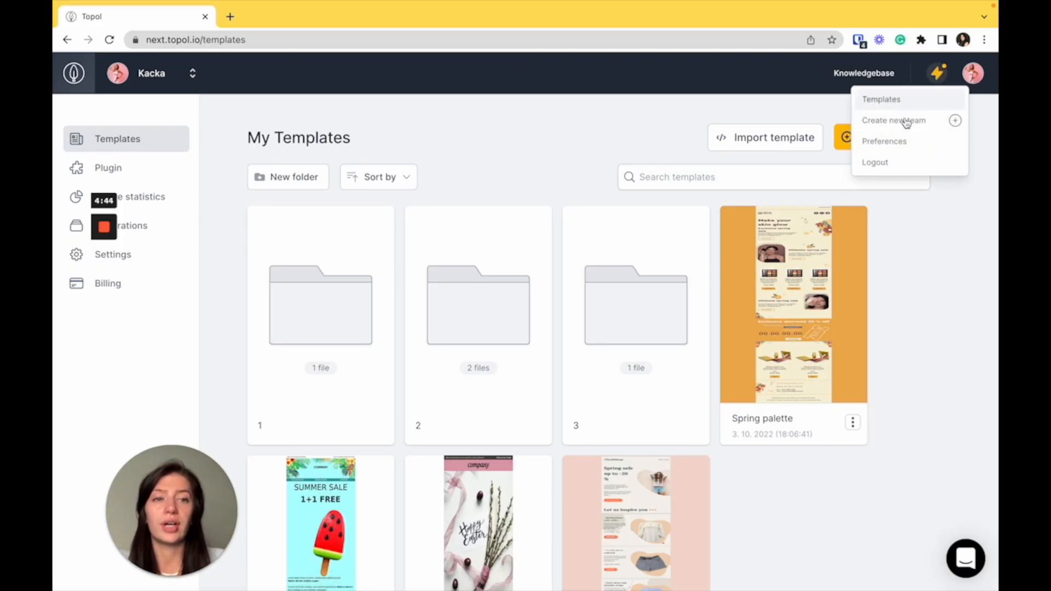
pyautogui.moveTo(911, 111)
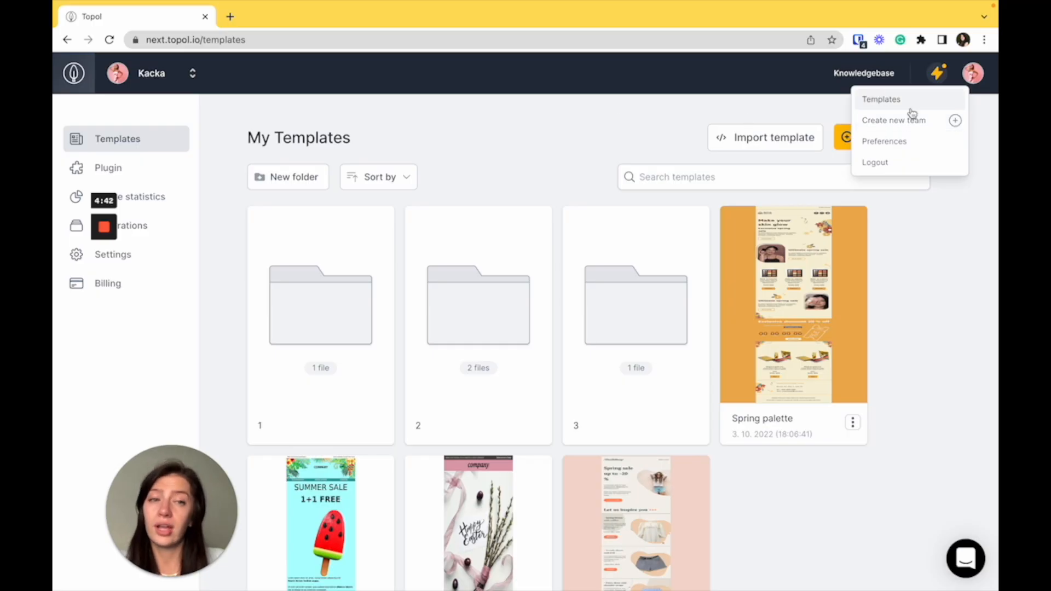
pyautogui.moveTo(605, 137)
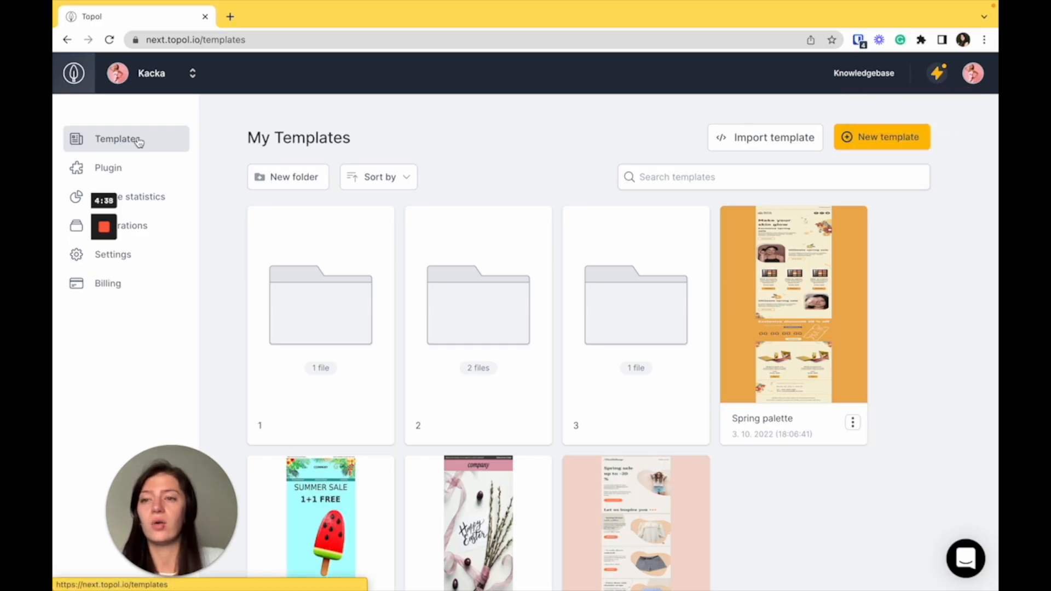
pyautogui.moveTo(396, 419)
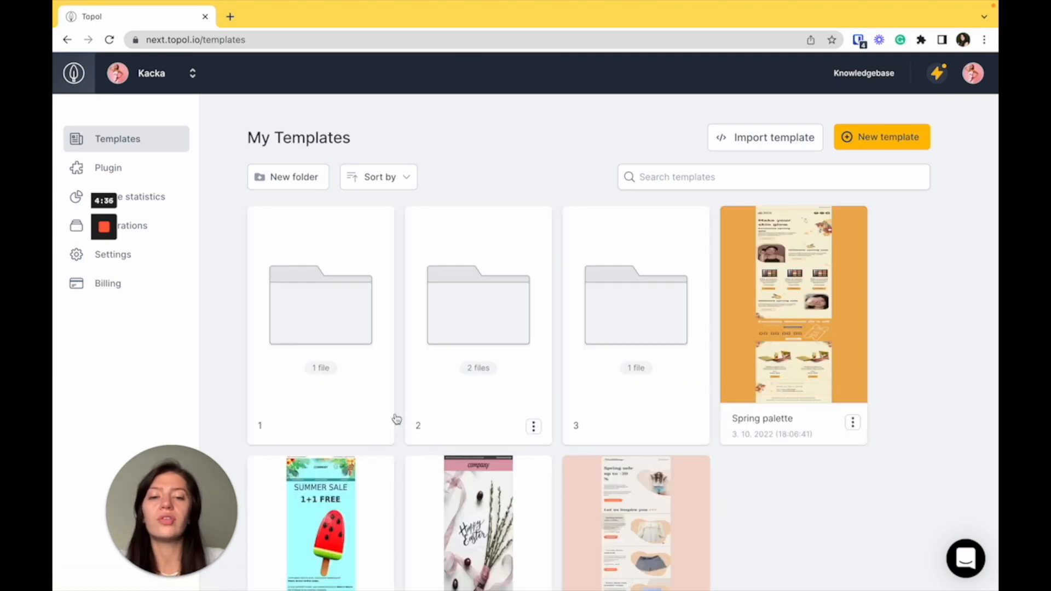
pyautogui.moveTo(611, 314)
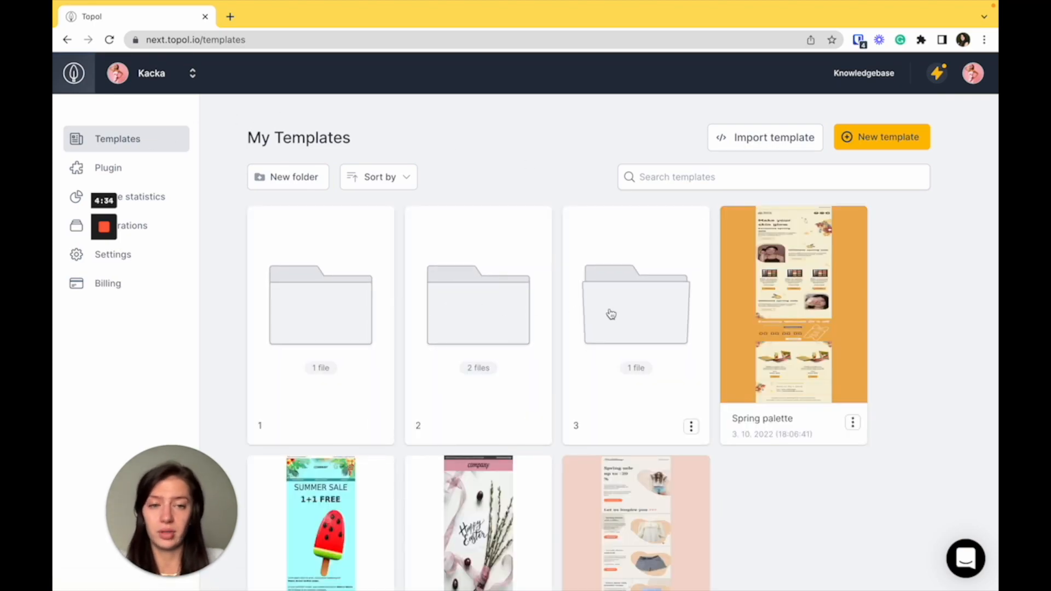
pyautogui.doubleClick(635, 305)
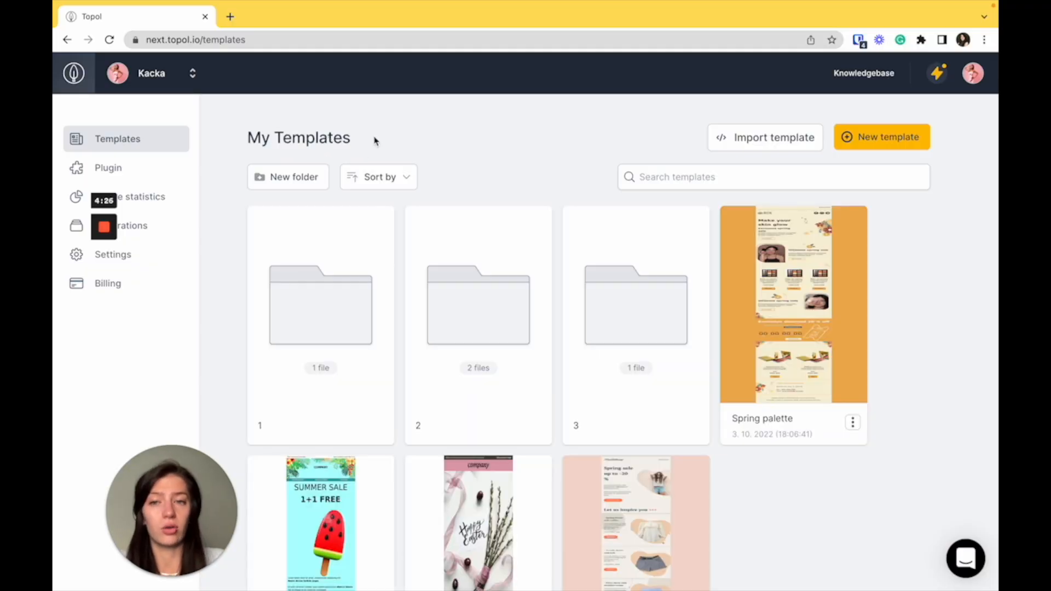
pyautogui.moveTo(789, 336)
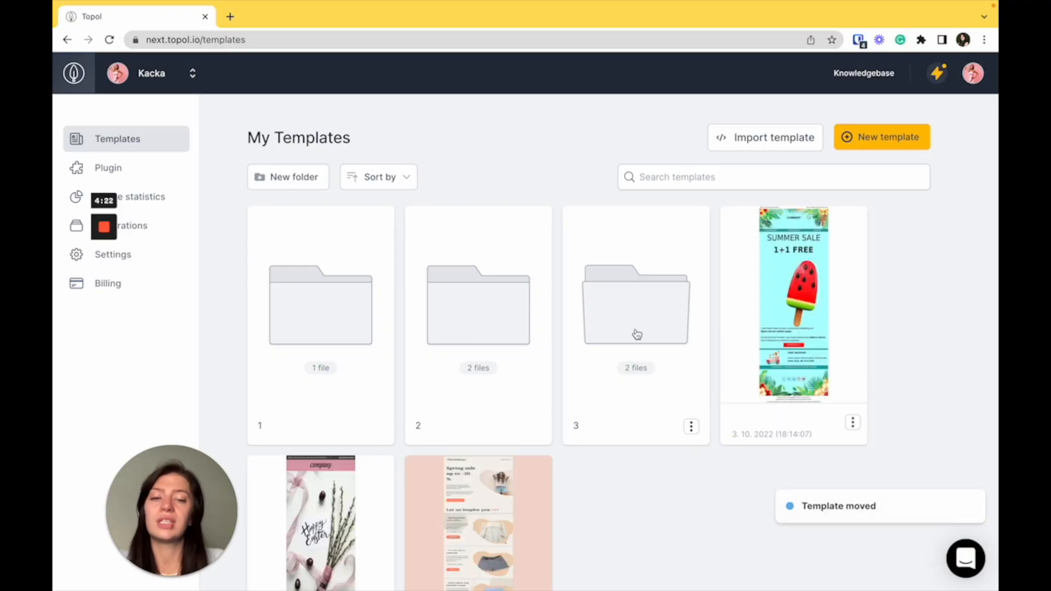
pyautogui.doubleClick(636, 304)
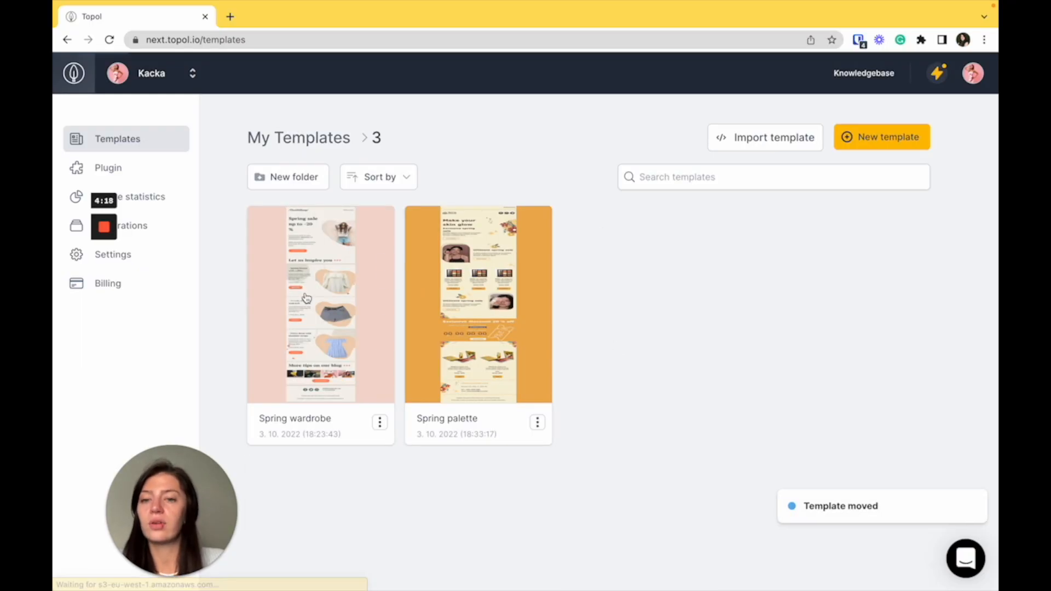
# - Open the Spring wardrobe template's detail page and show its Actions status options
pyautogui.click(320, 304)
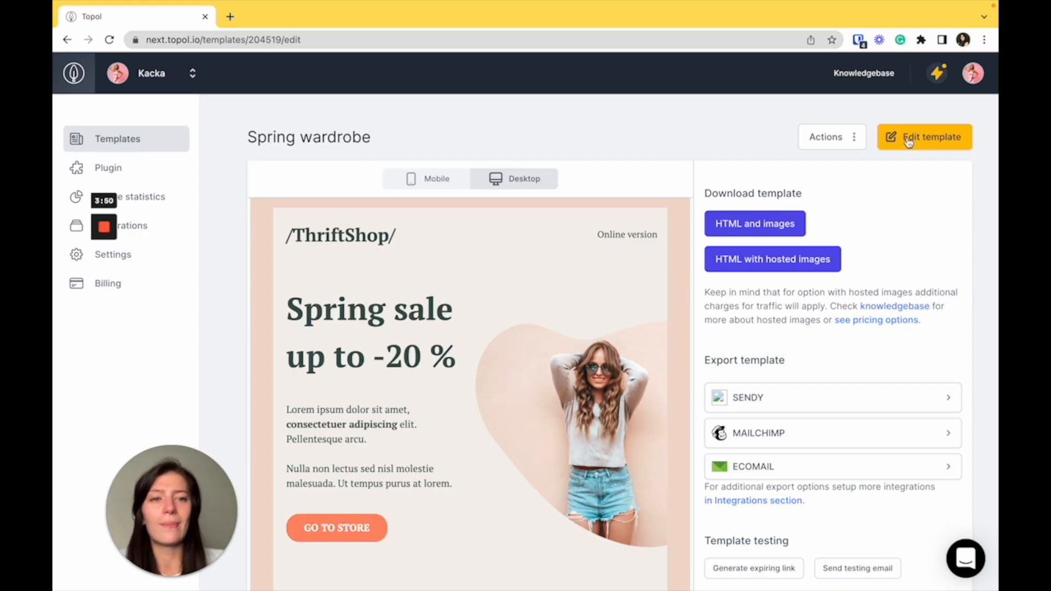
pyautogui.click(825, 137)
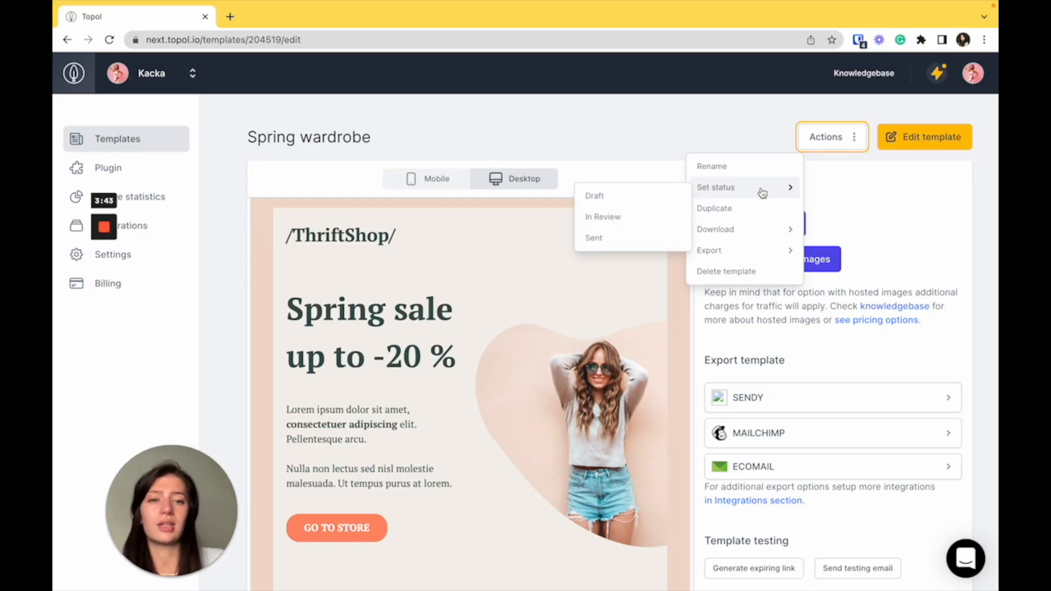
pyautogui.moveTo(726, 271)
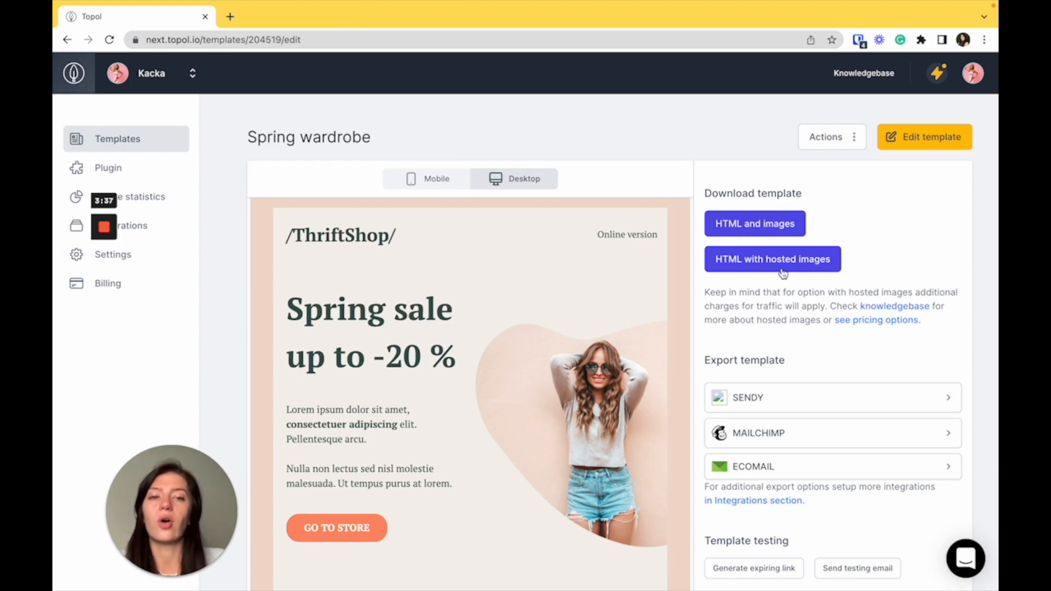
pyautogui.scroll(-3)
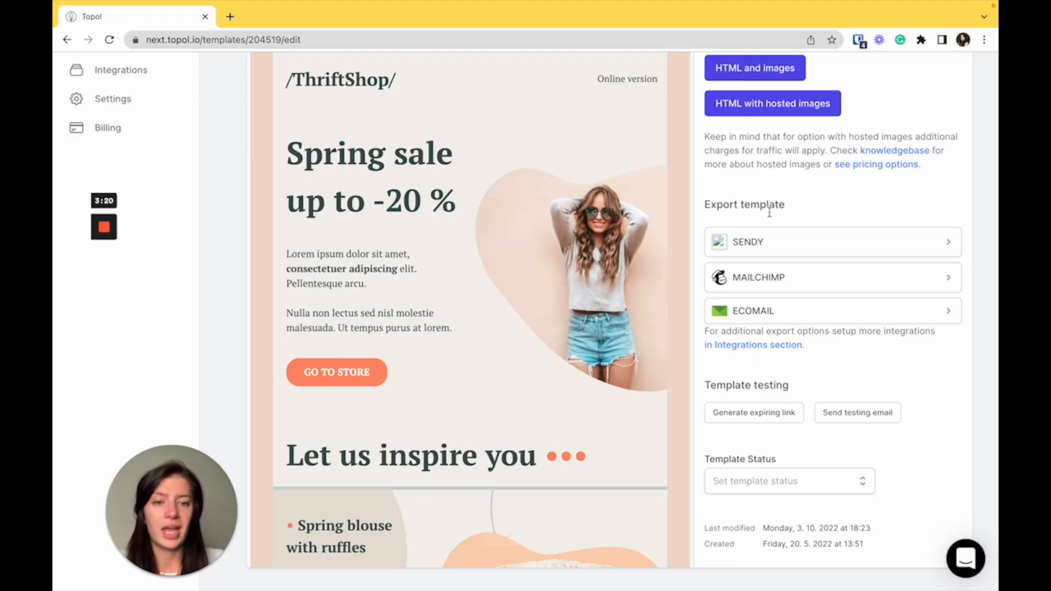
pyautogui.moveTo(838, 429)
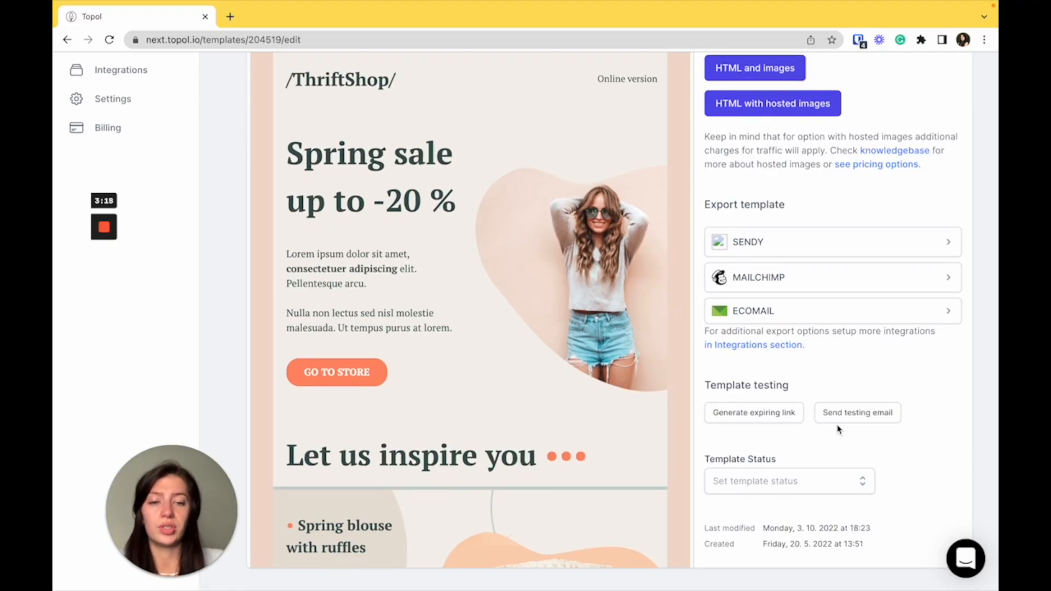
pyautogui.moveTo(761, 427)
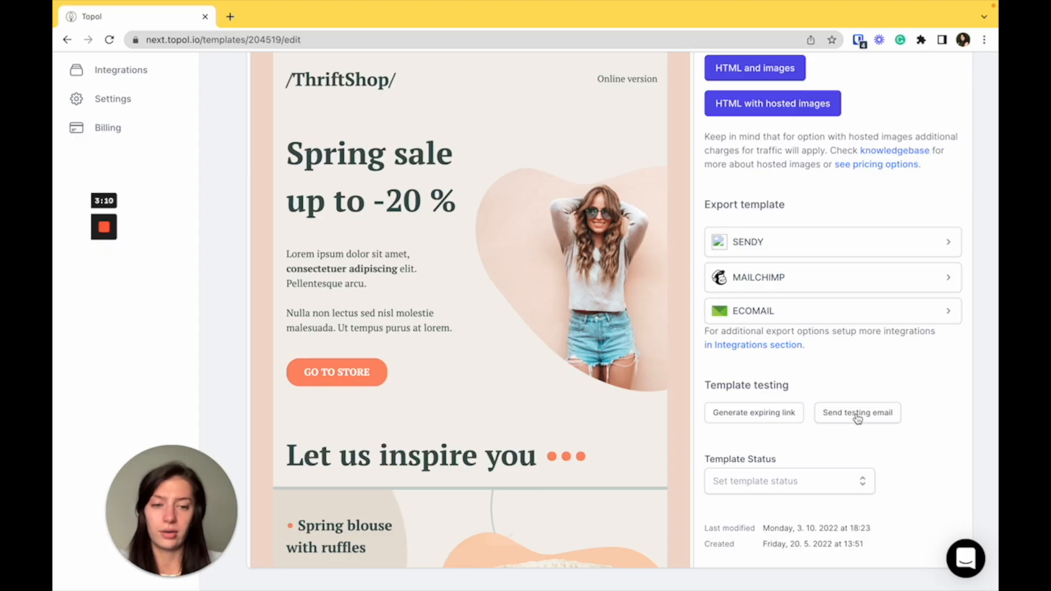
pyautogui.moveTo(765, 492)
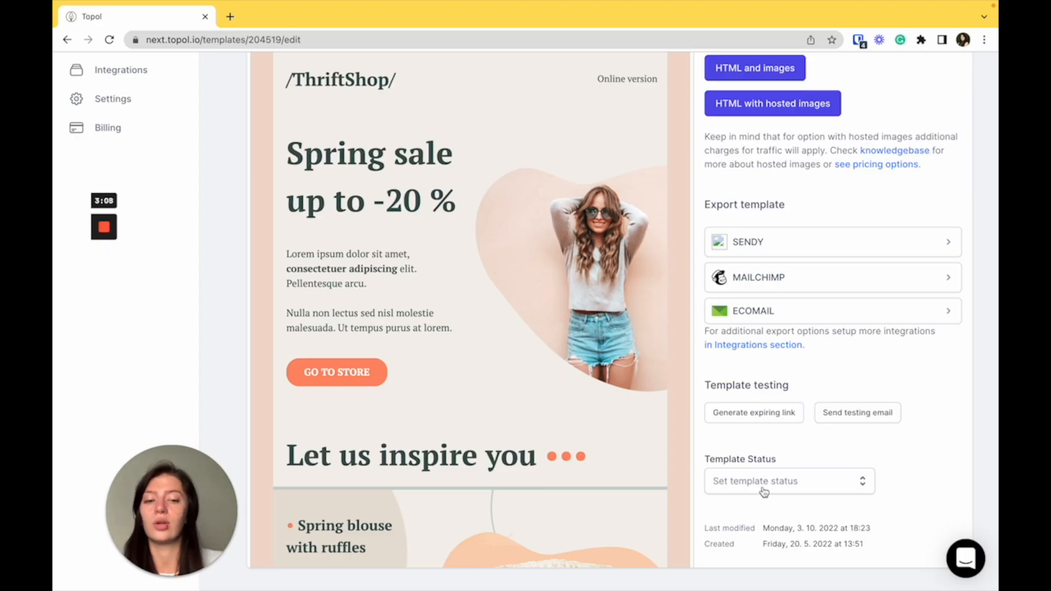
pyautogui.scroll(3)
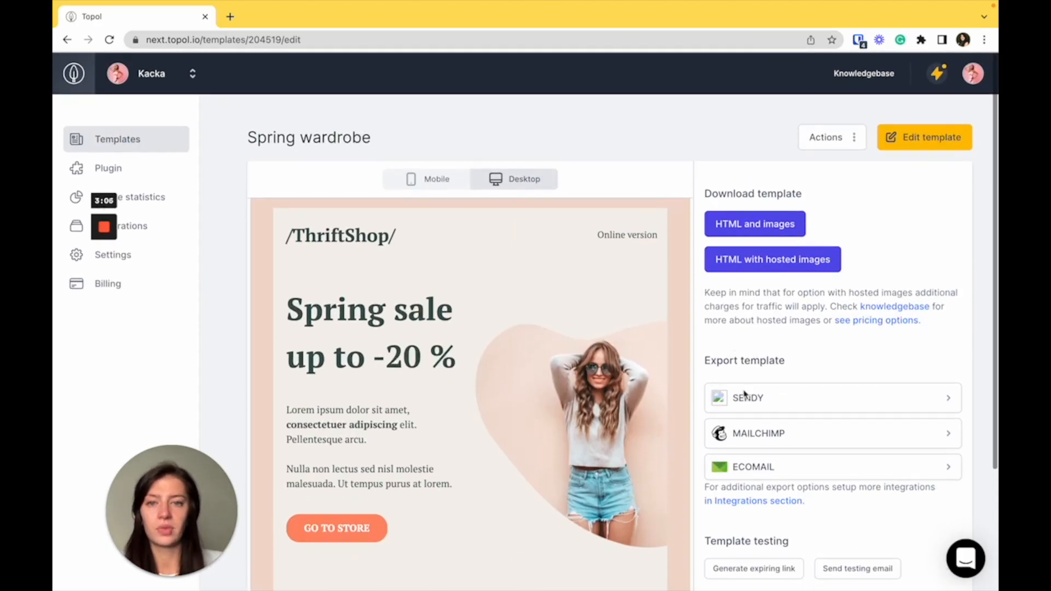
pyautogui.click(435, 179)
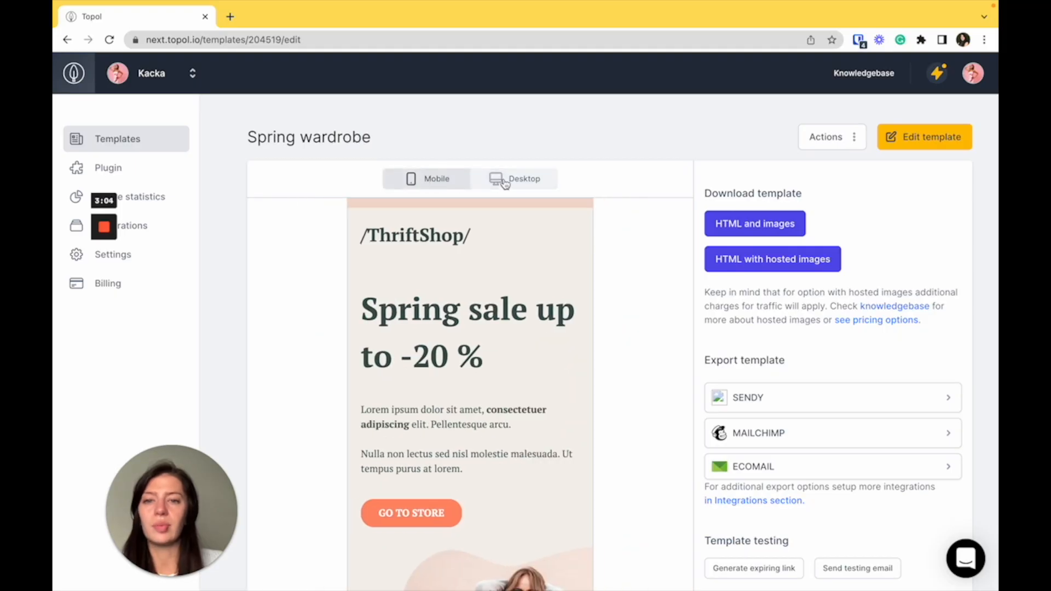
pyautogui.click(514, 178)
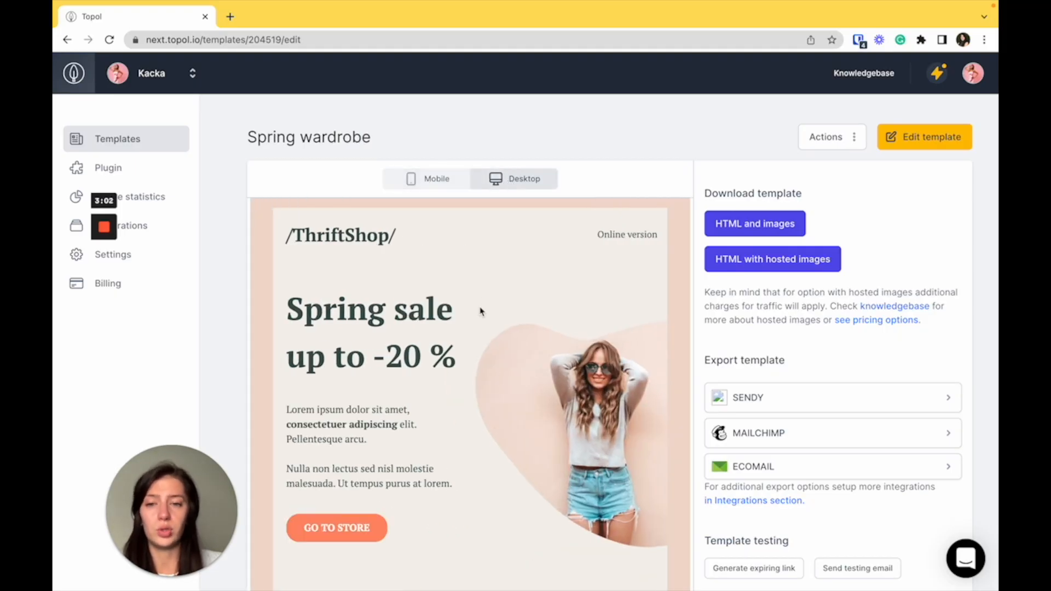
pyautogui.moveTo(424, 270)
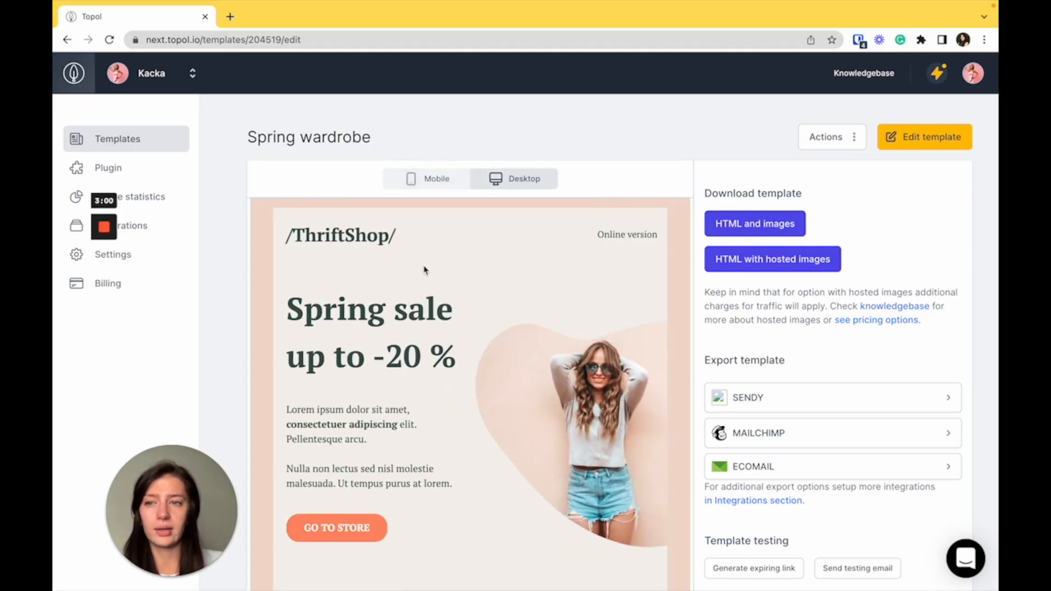
# - On the Plugin page, view the demo token's Vue.js 3 installation code snippet
pyautogui.click(108, 167)
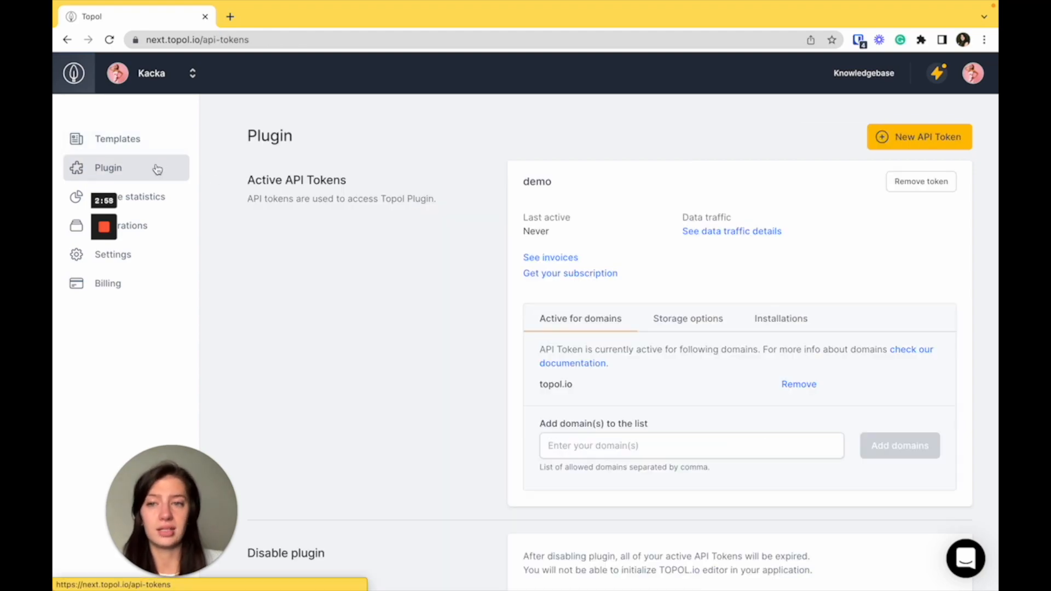
pyautogui.moveTo(347, 153)
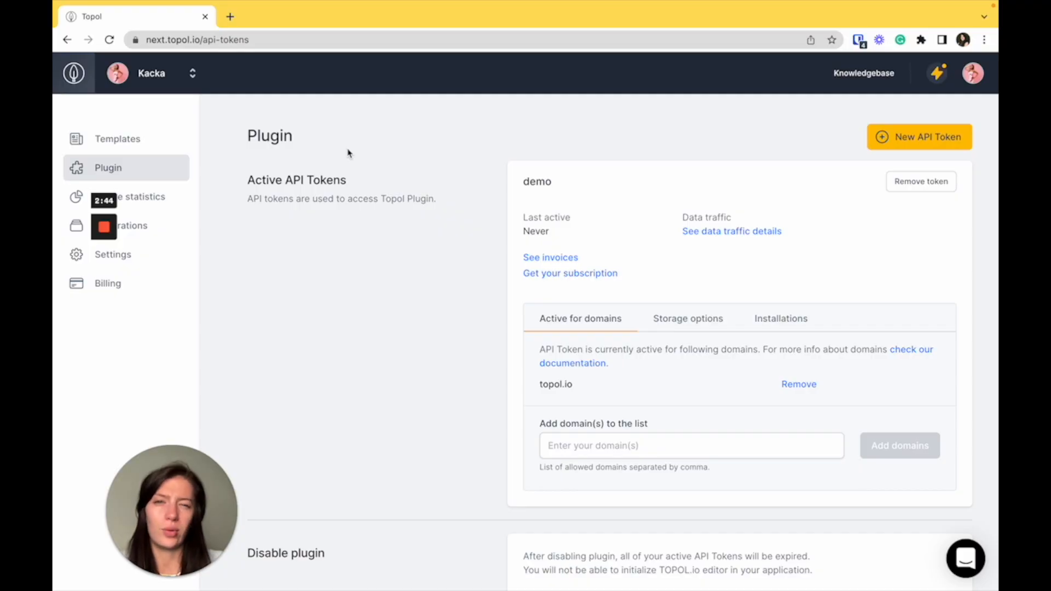
pyautogui.moveTo(587, 323)
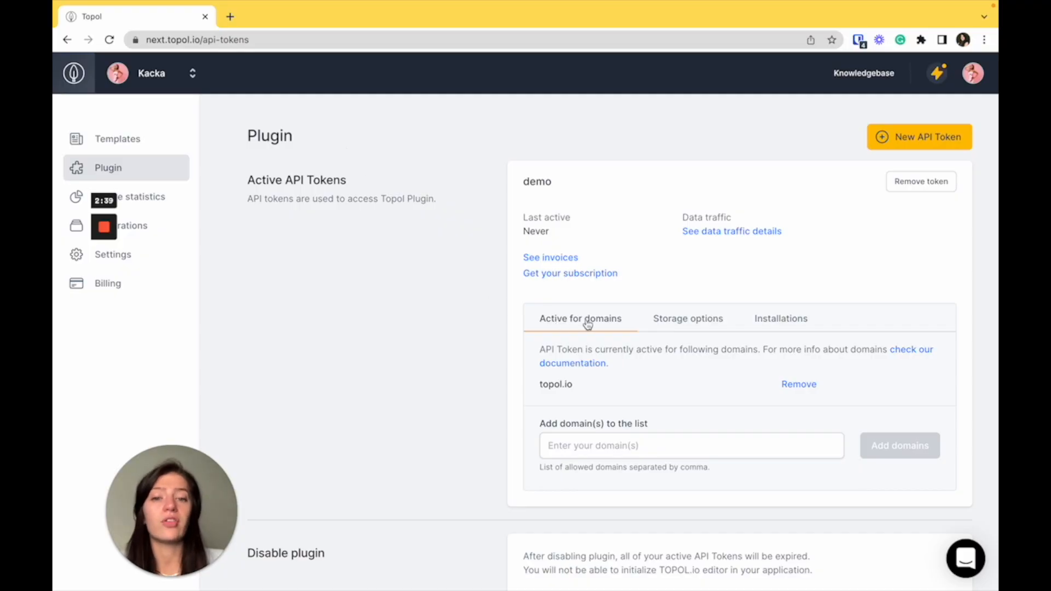
pyautogui.moveTo(647, 328)
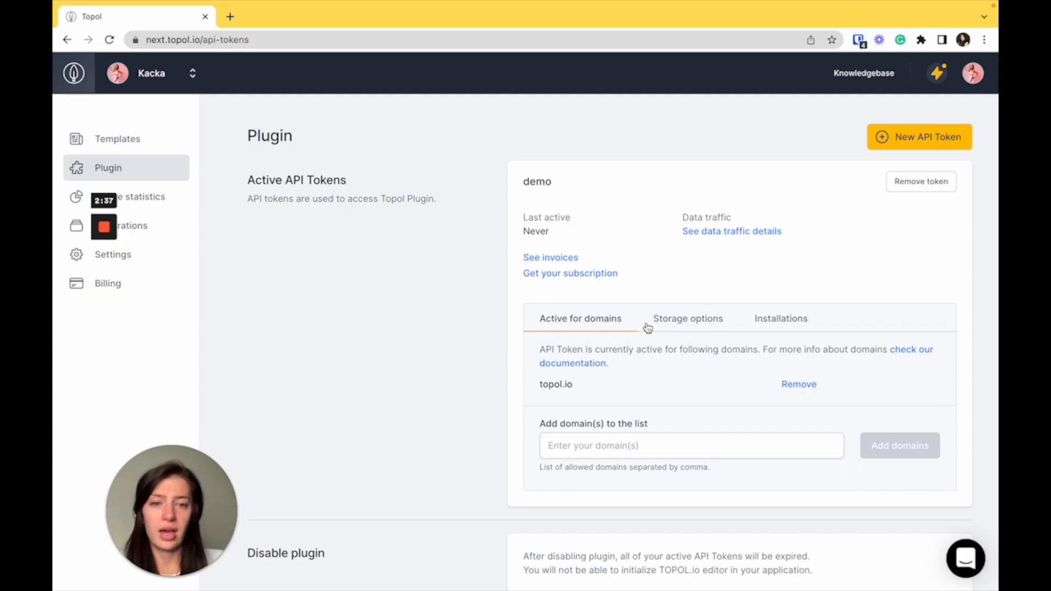
pyautogui.click(780, 319)
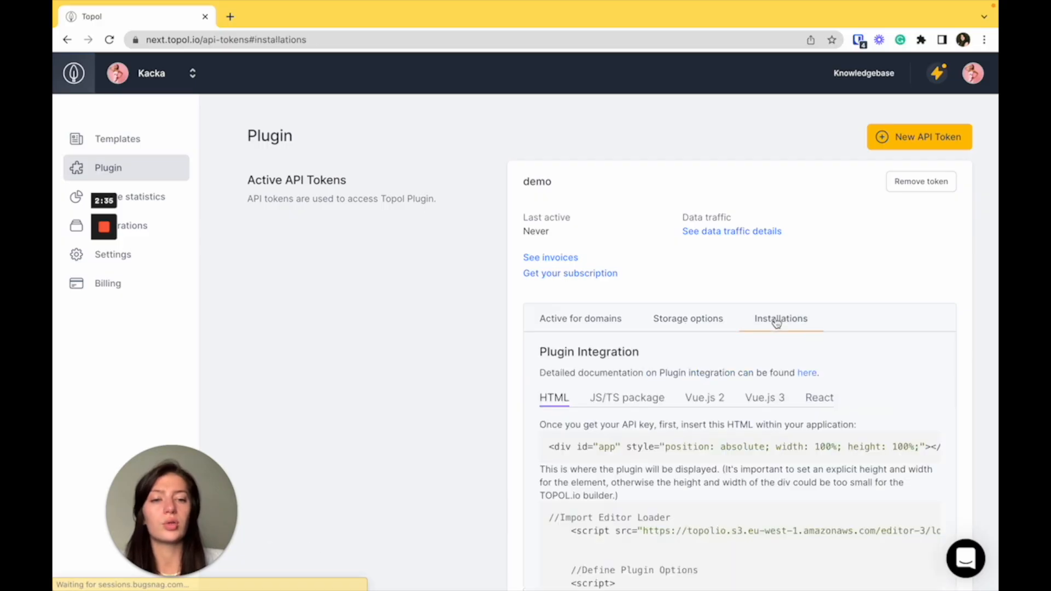
pyautogui.click(764, 397)
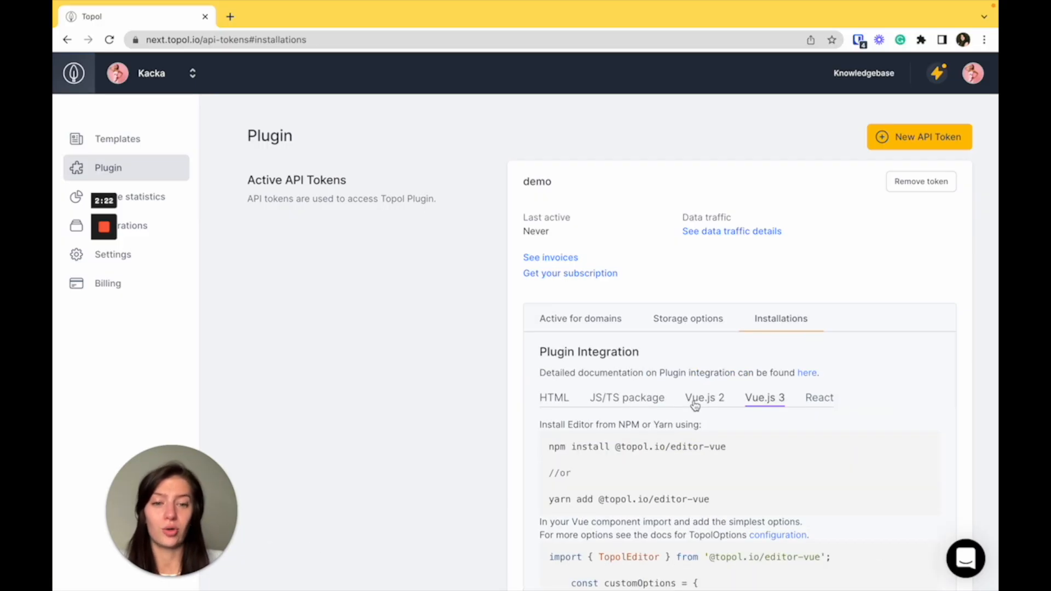
pyautogui.scroll(-3)
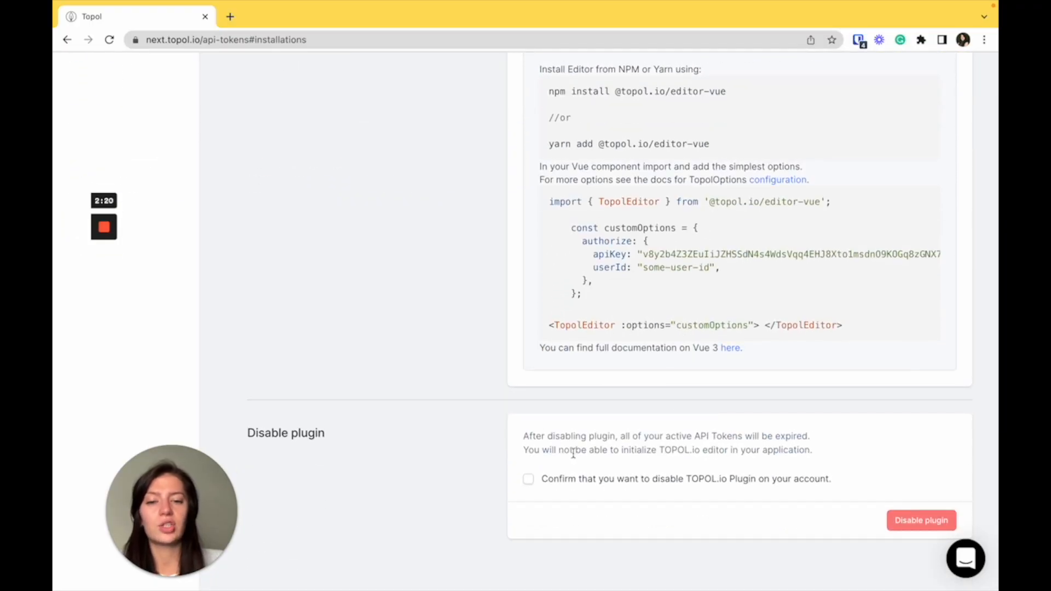
pyautogui.scroll(3)
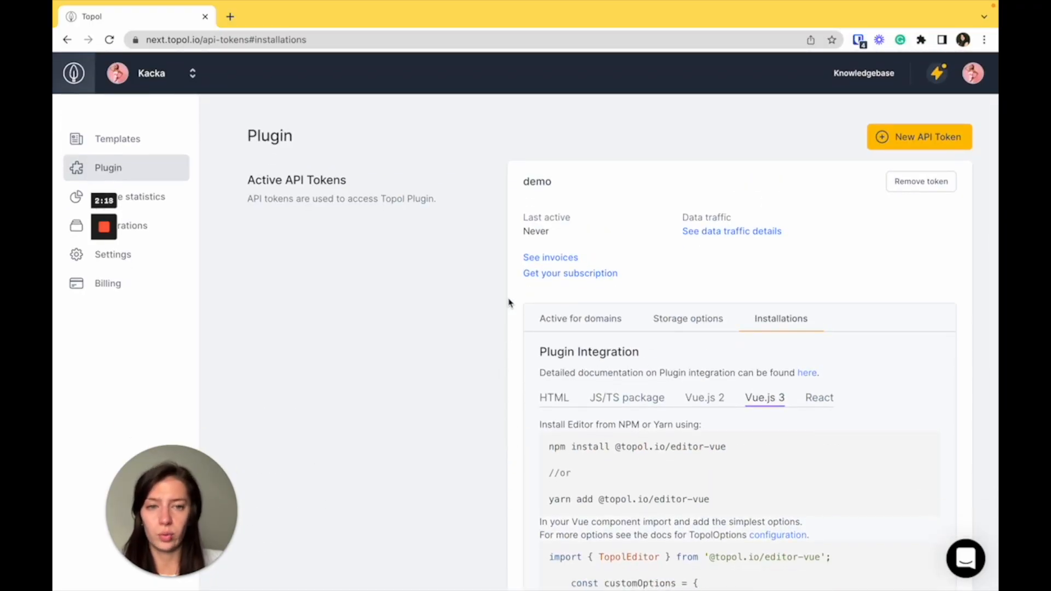
pyautogui.moveTo(732, 231)
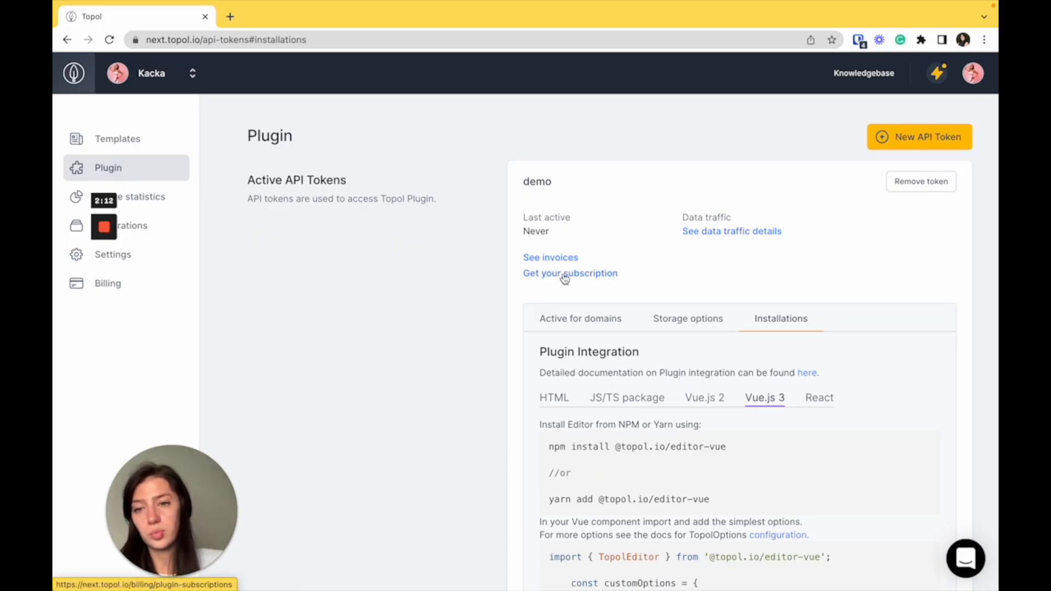
pyautogui.moveTo(315, 231)
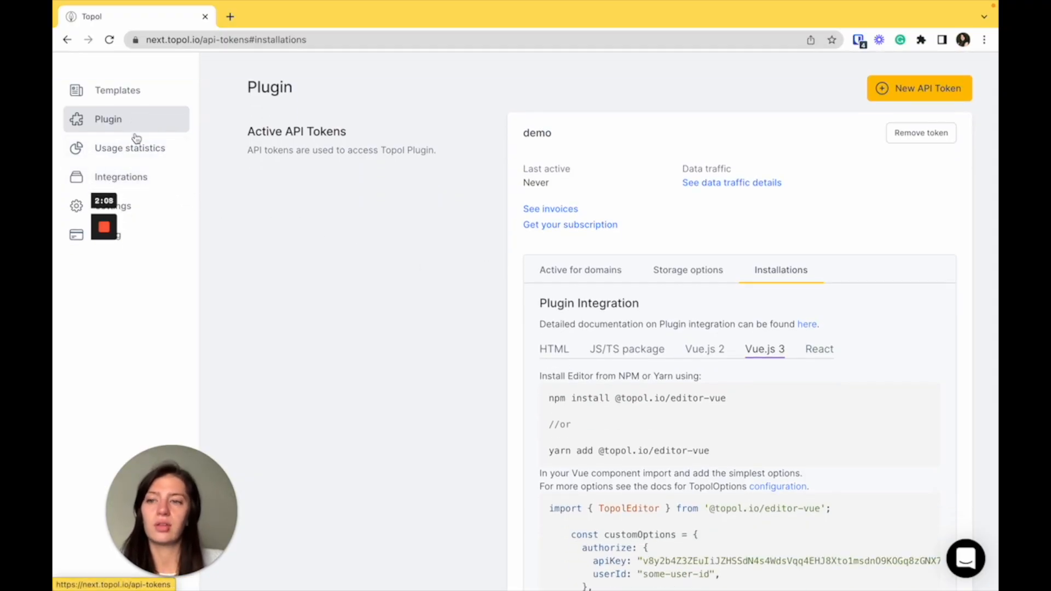
# - Open Usage statistics, showing 0 Bytes of monthly usage and the history log
pyautogui.click(129, 148)
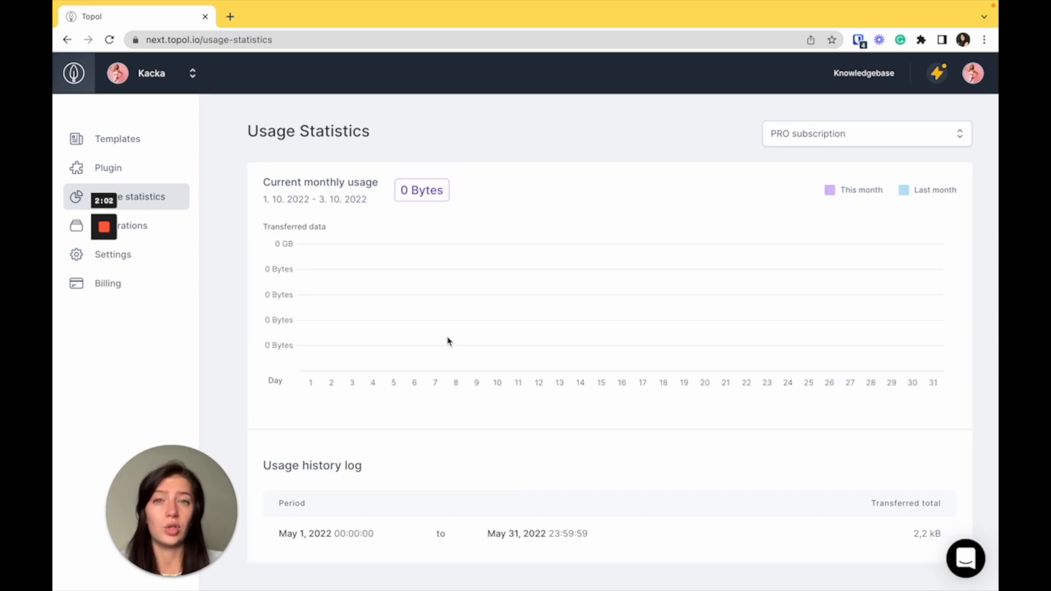
pyautogui.moveTo(470, 311)
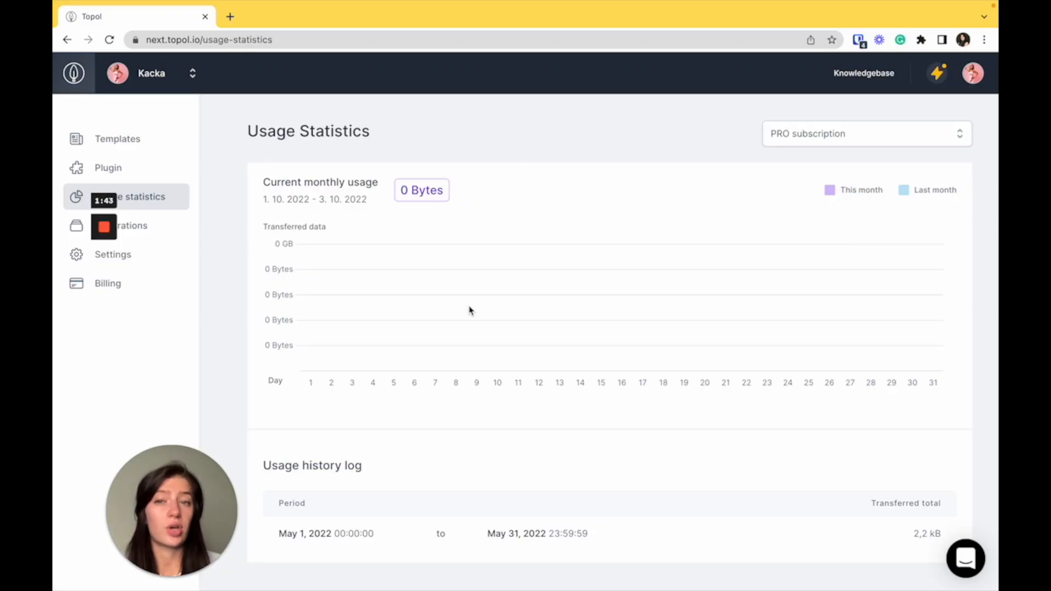
pyautogui.moveTo(414, 317)
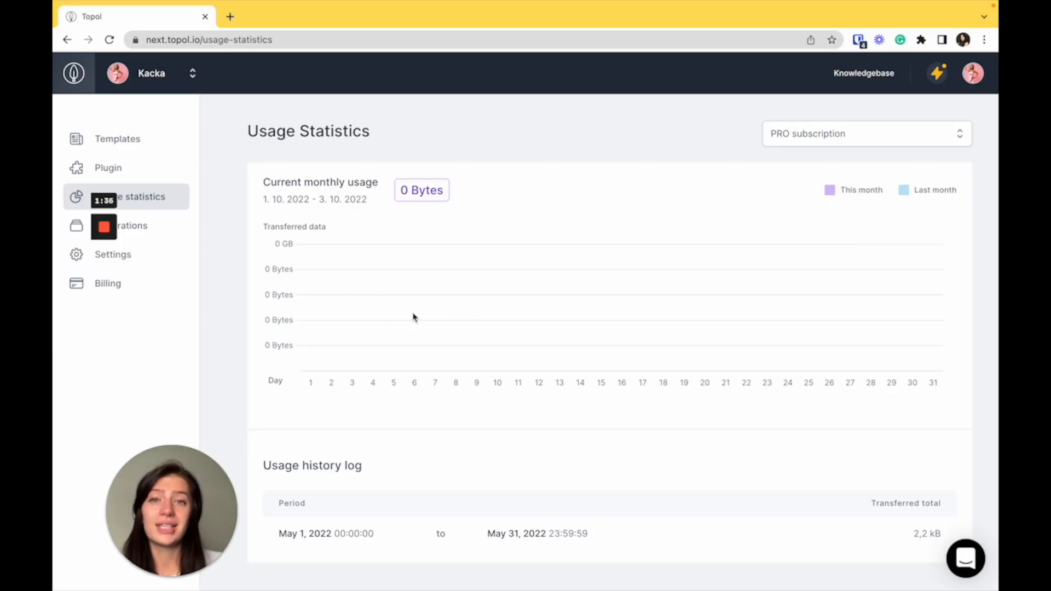
pyautogui.moveTo(560, 323)
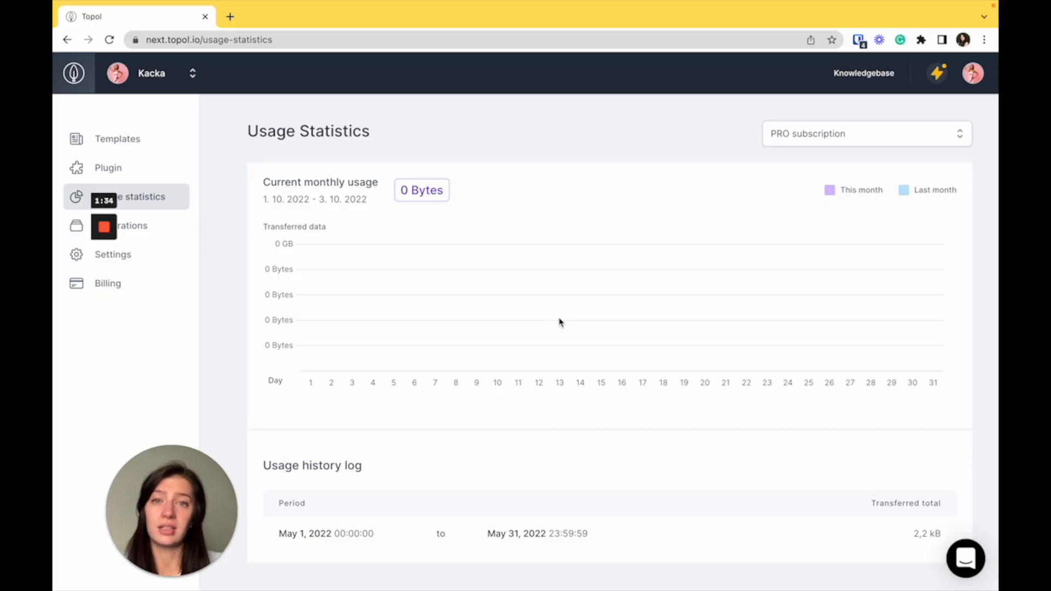
pyautogui.moveTo(173, 221)
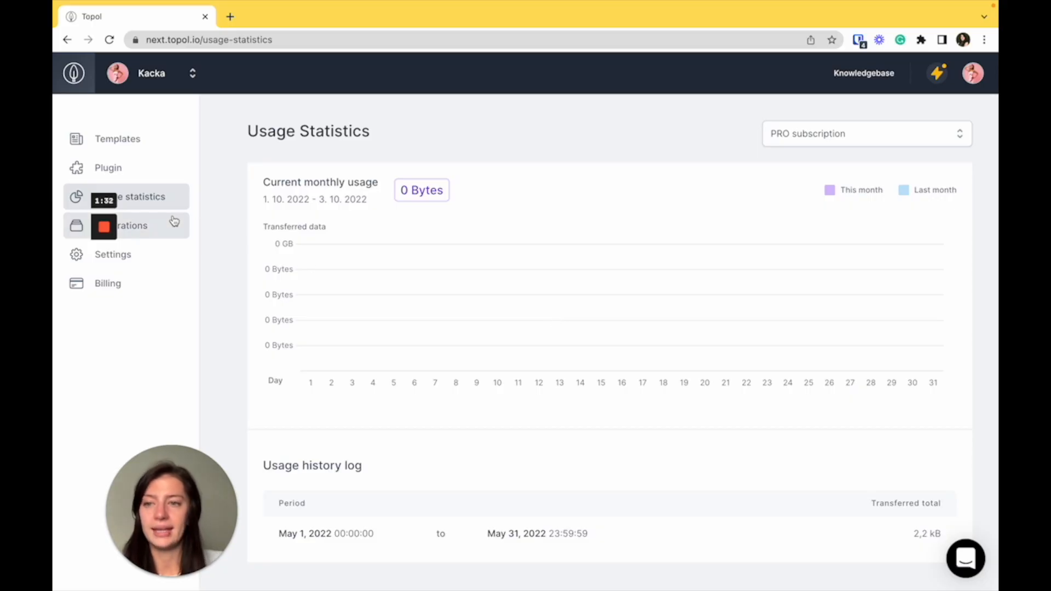
# - Browse active Sendy and Mailchimp and available integrations, then show messages and events
pyautogui.click(131, 225)
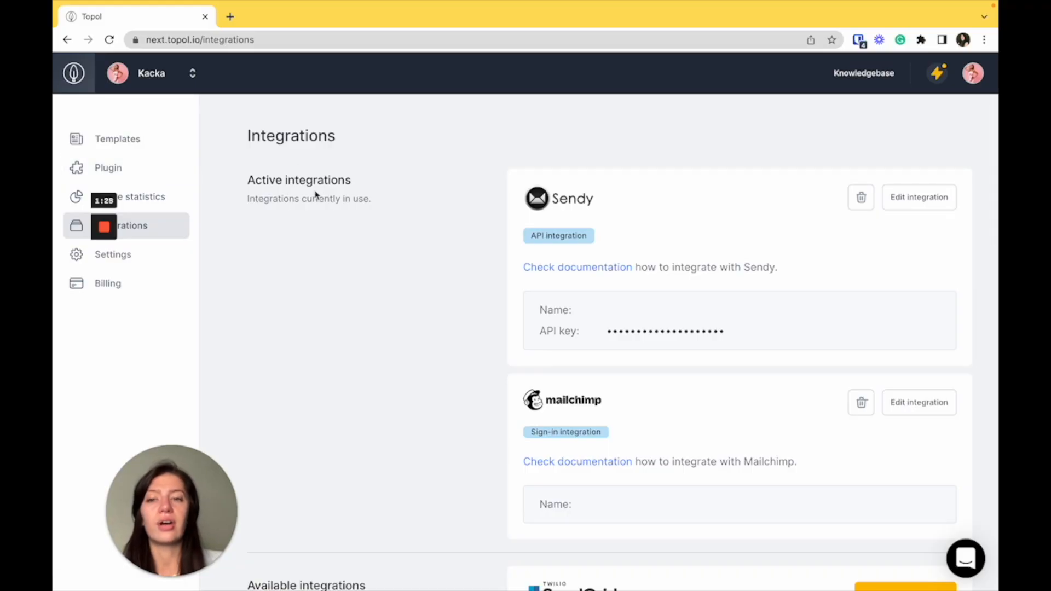
pyautogui.scroll(-3)
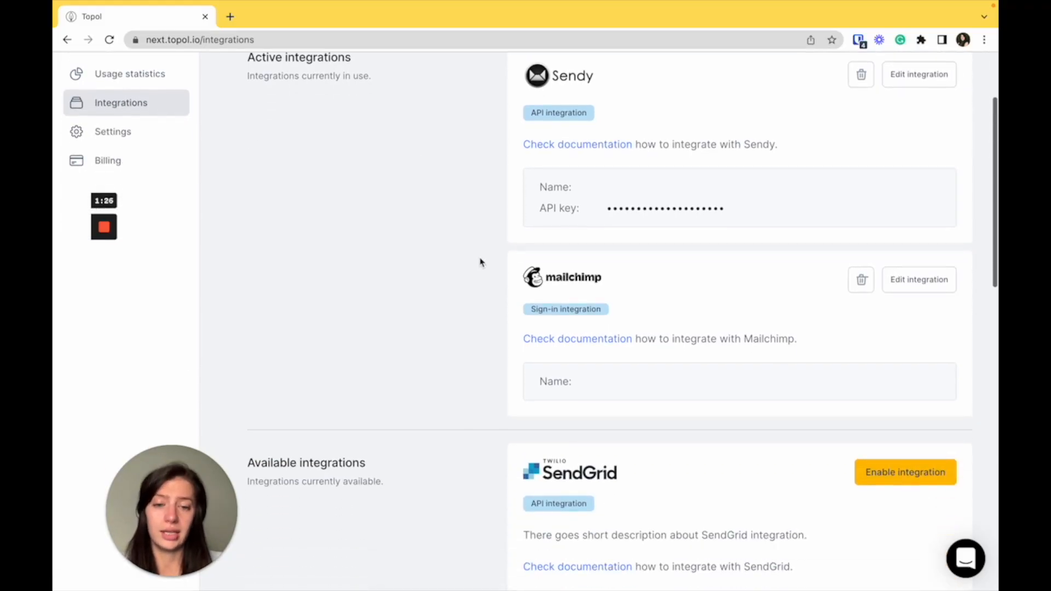
pyautogui.scroll(-3)
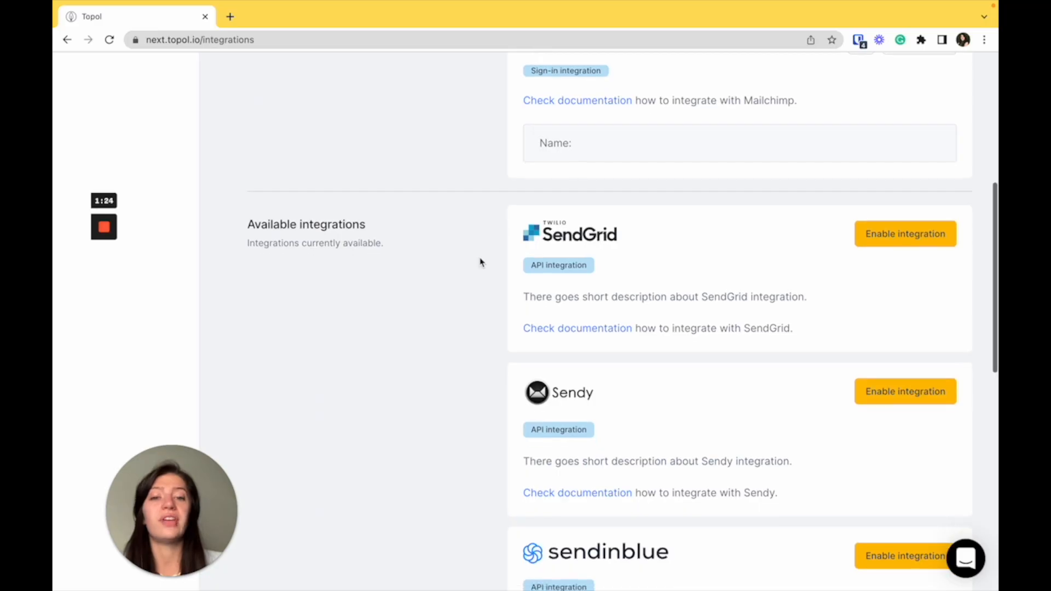
pyautogui.scroll(3)
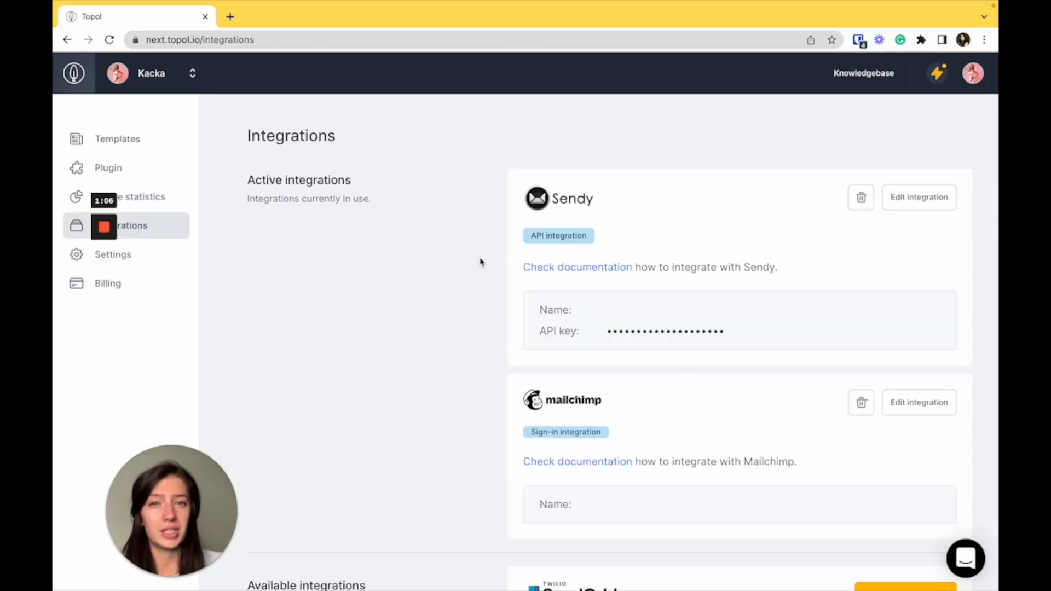
pyautogui.moveTo(445, 269)
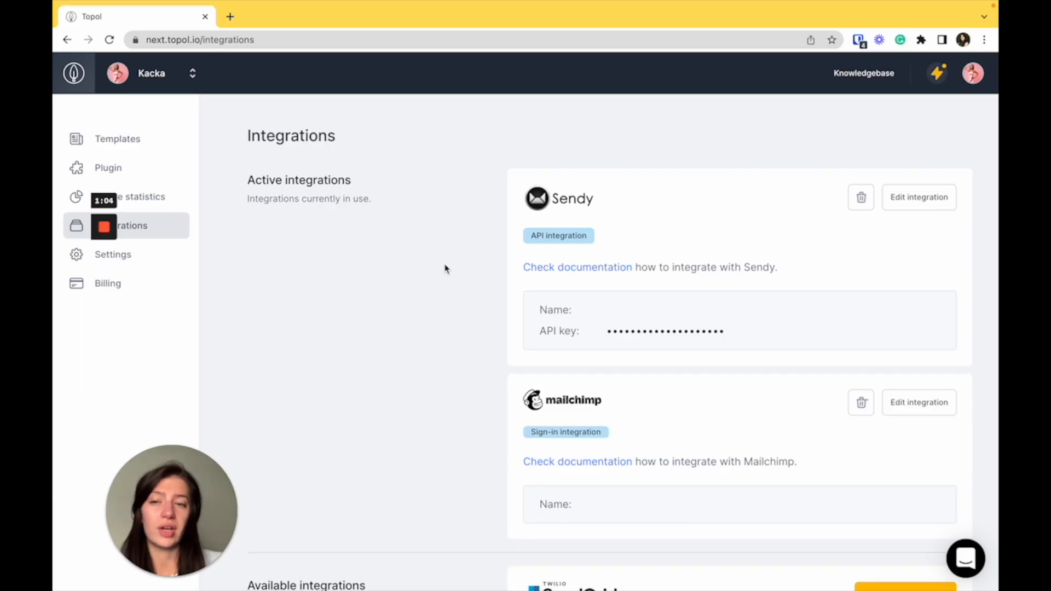
pyautogui.moveTo(941, 72)
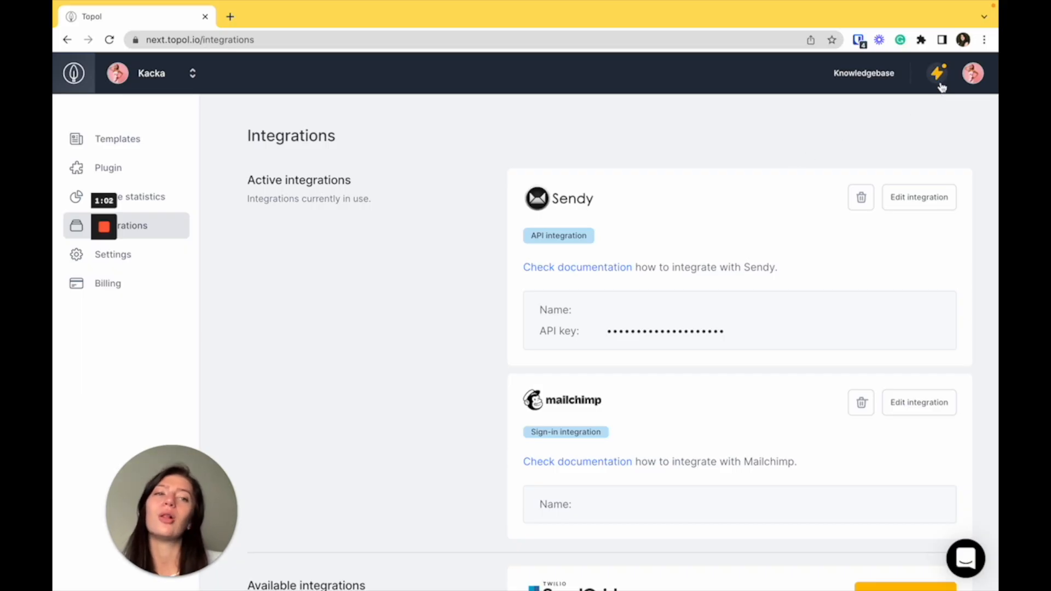
pyautogui.click(938, 73)
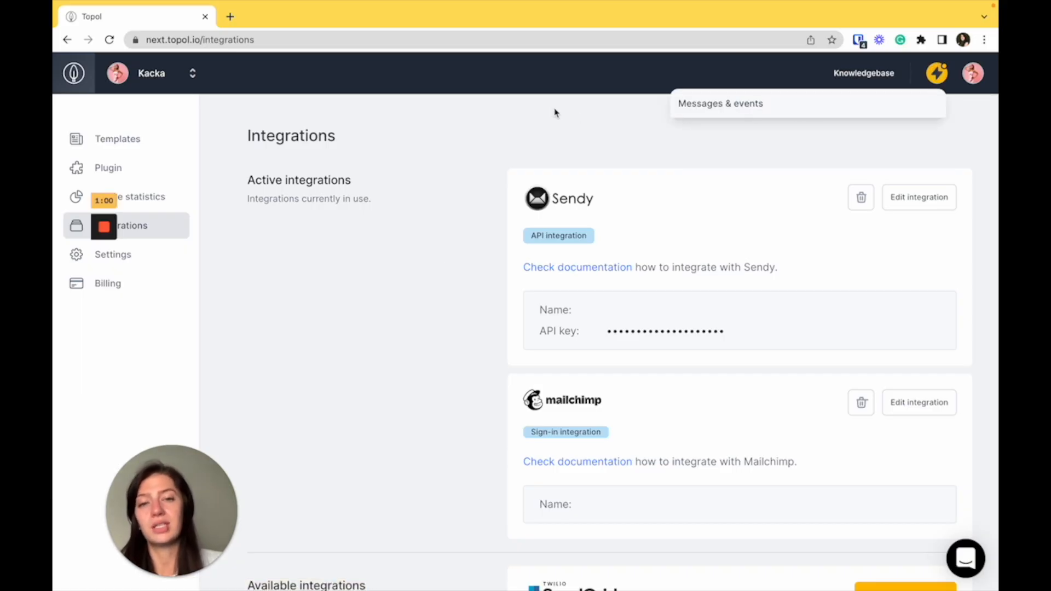
pyautogui.moveTo(112, 255)
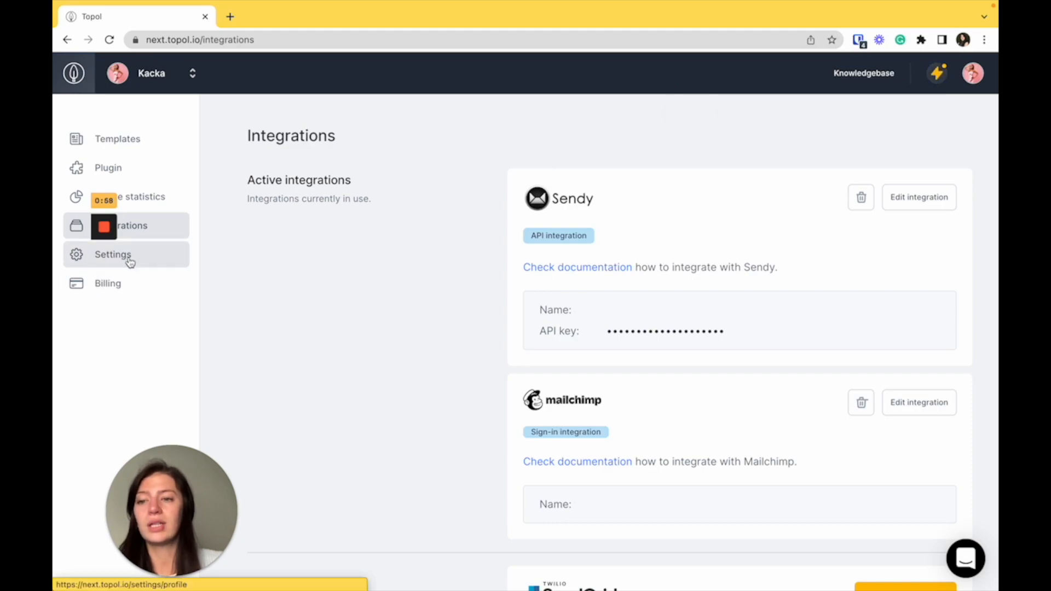
# - Open Settings and review the editor theme and font-size preferences
pyautogui.click(113, 254)
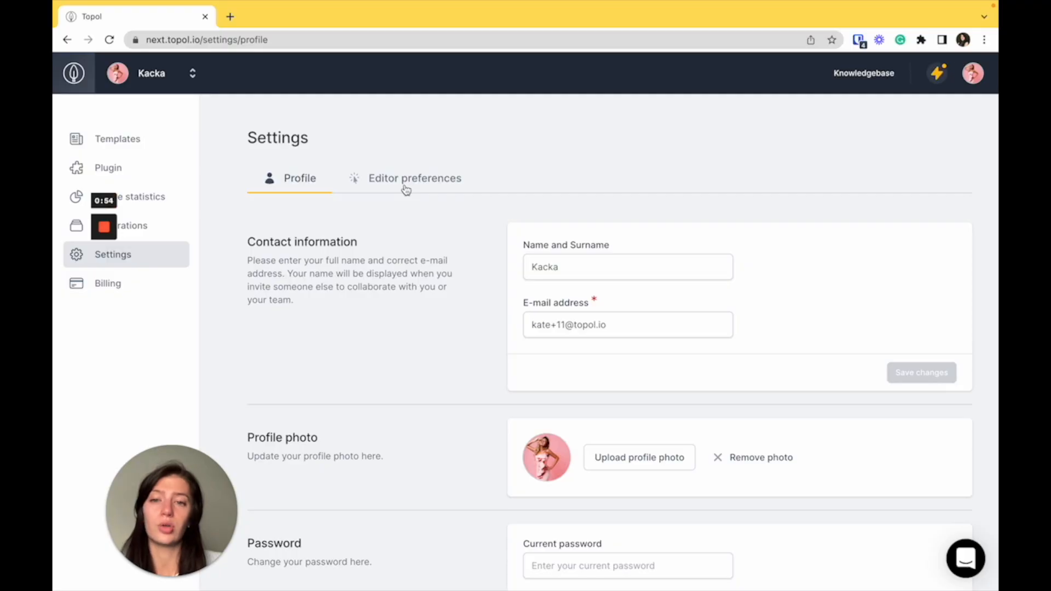
pyautogui.click(415, 177)
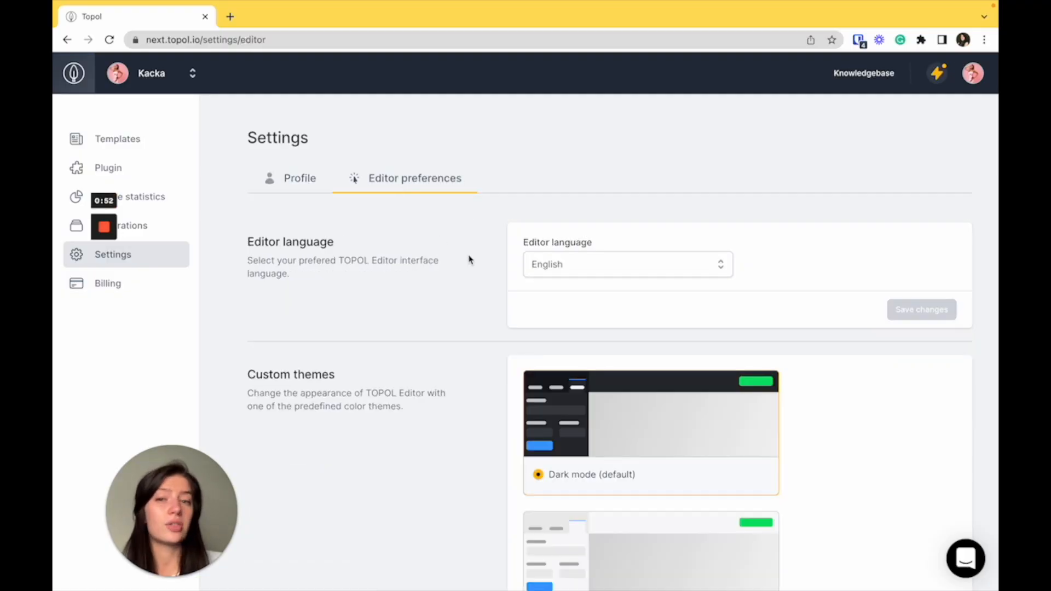
pyautogui.scroll(-3)
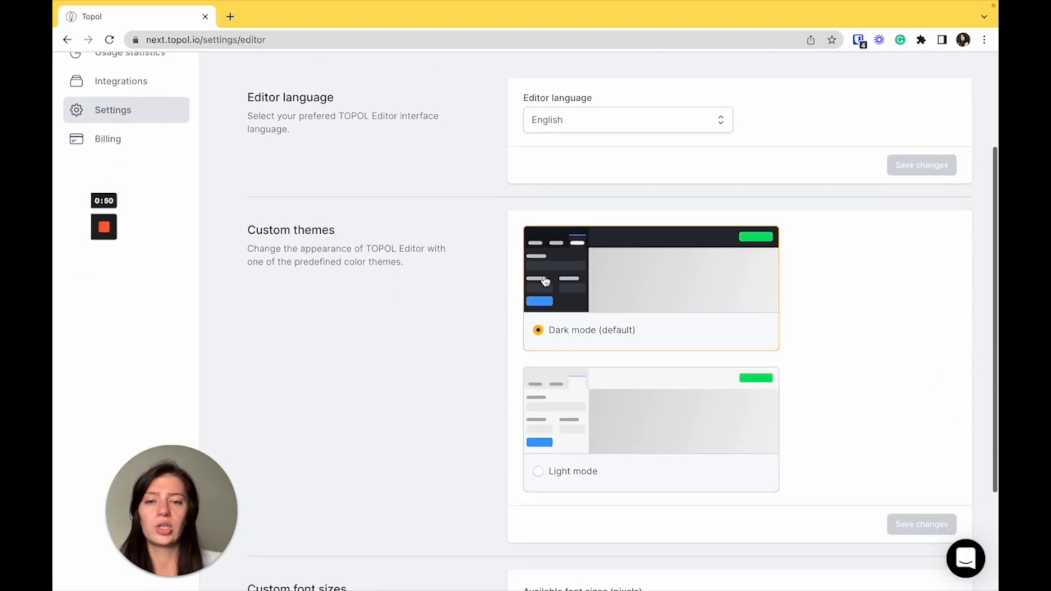
pyautogui.scroll(-3)
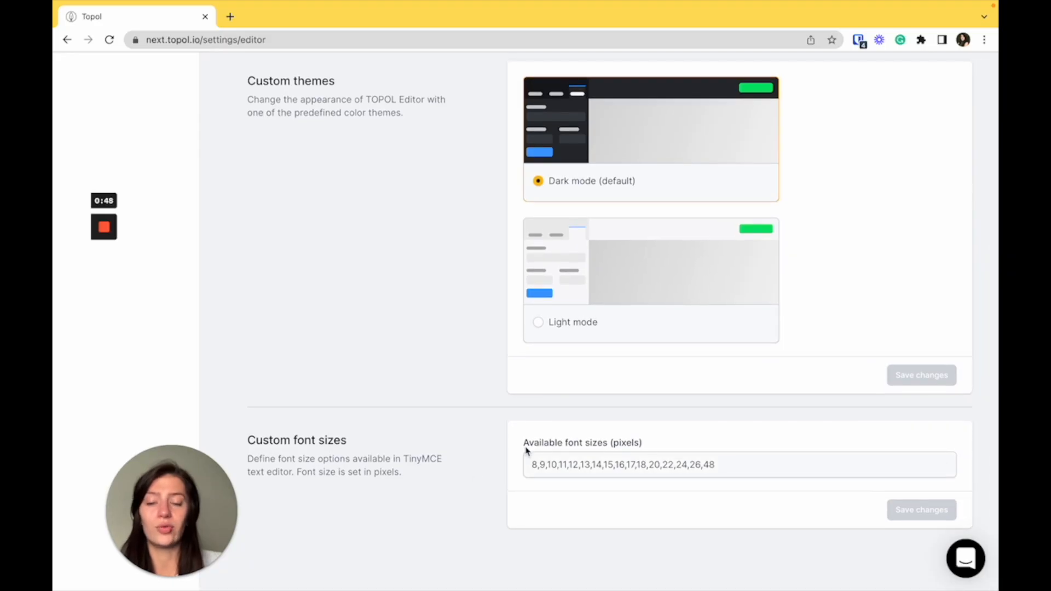
# - Return to Profile and review its password, two-factor and account deletion sections
pyautogui.click(299, 128)
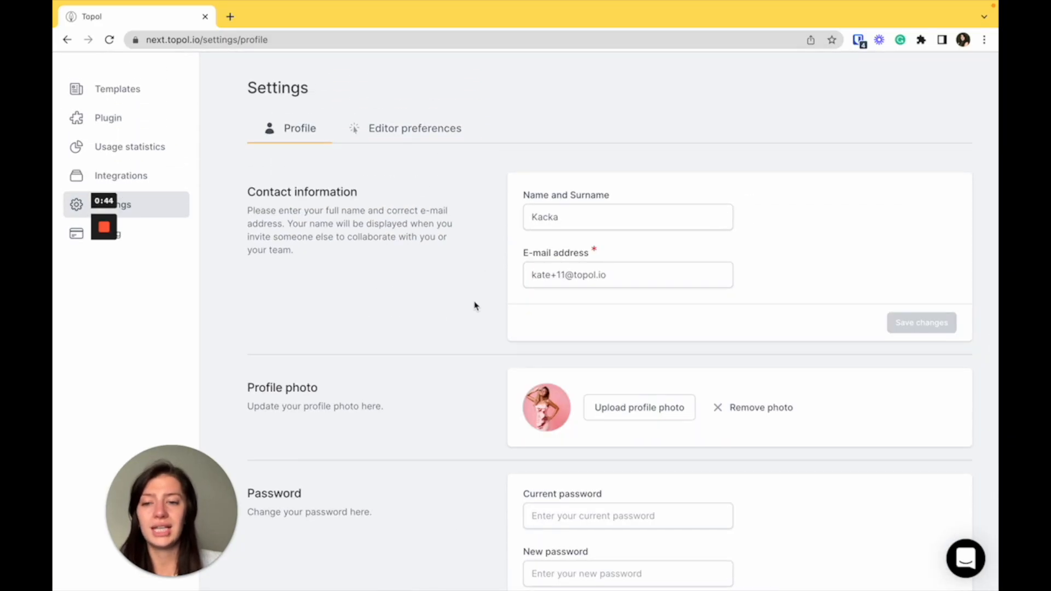
pyautogui.scroll(-3)
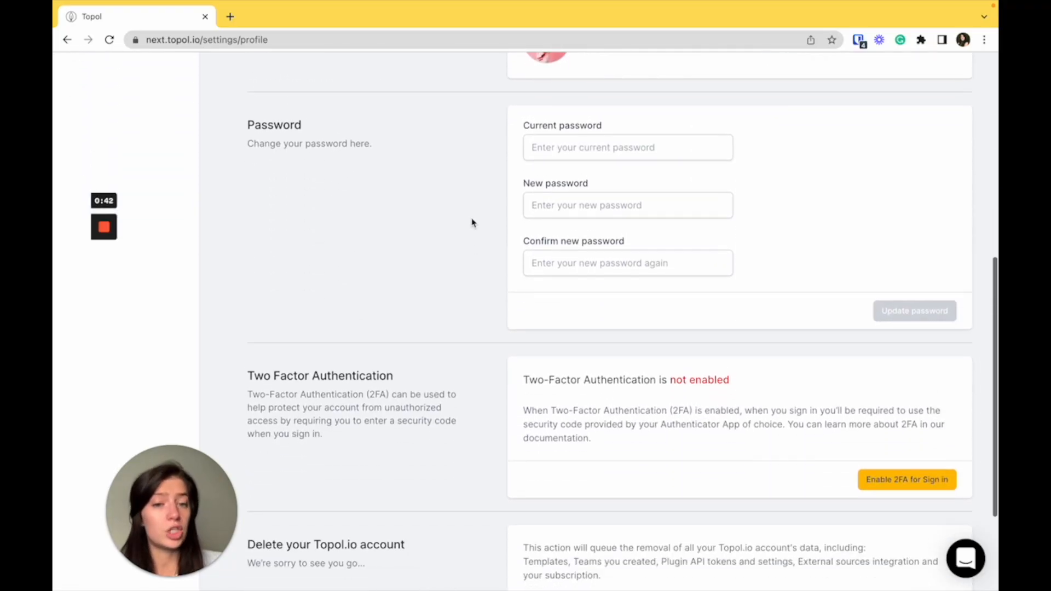
pyautogui.scroll(-3)
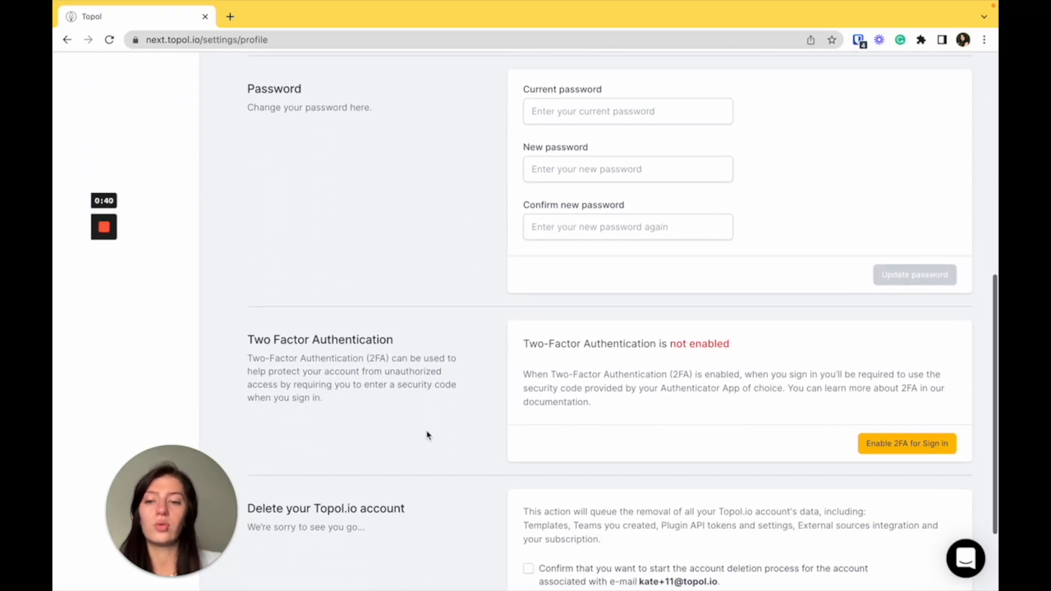
pyautogui.scroll(-3)
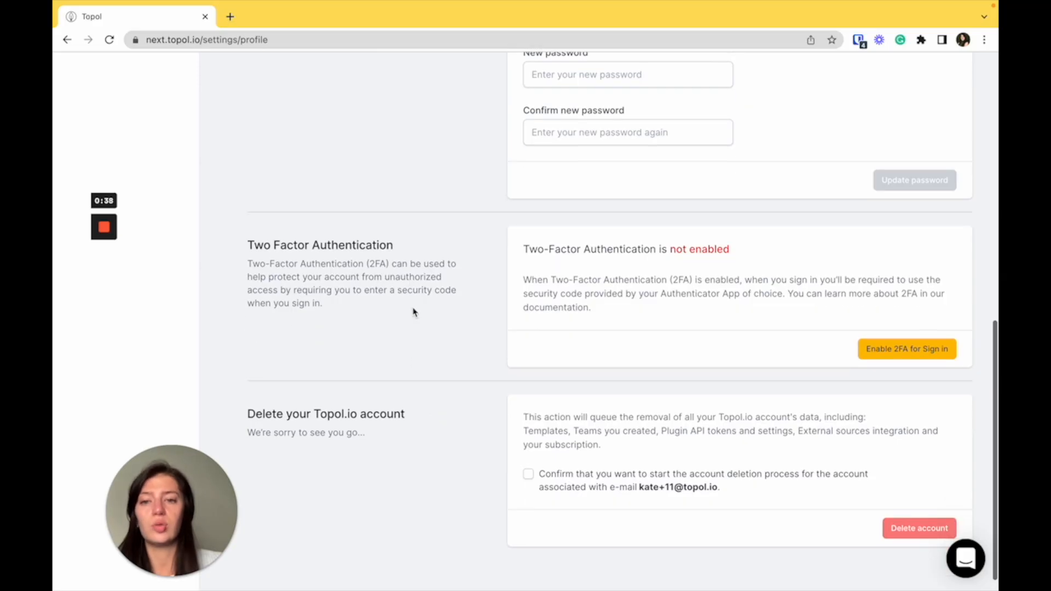
pyautogui.moveTo(430, 434)
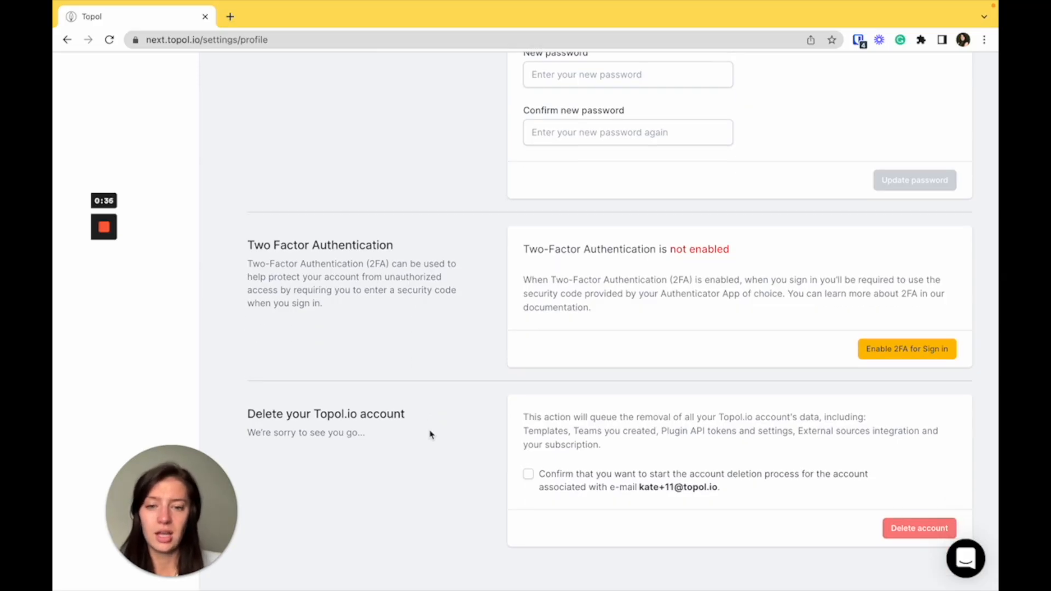
pyautogui.moveTo(438, 444)
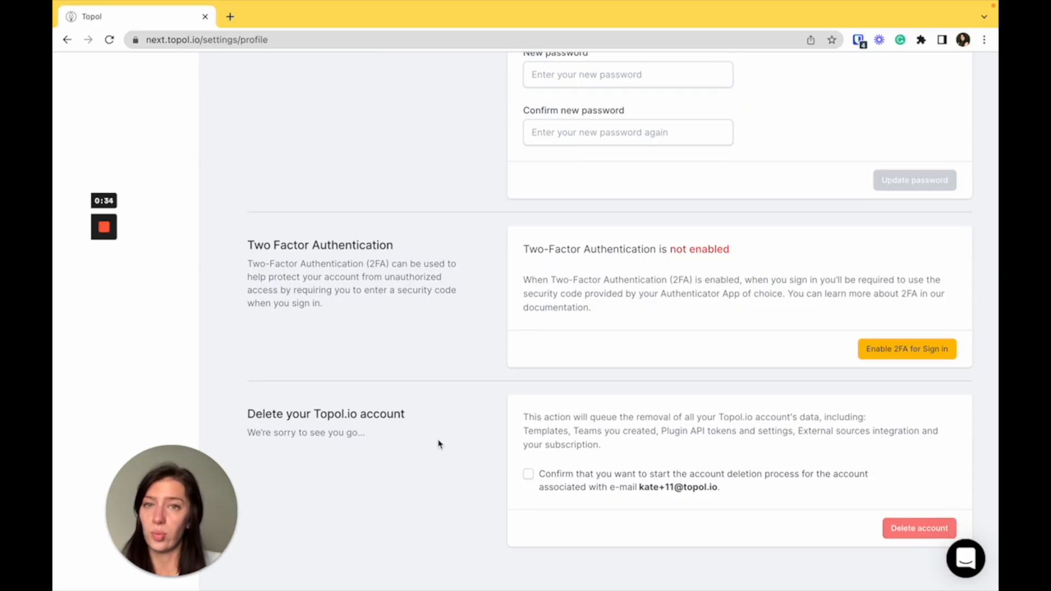
pyautogui.scroll(3)
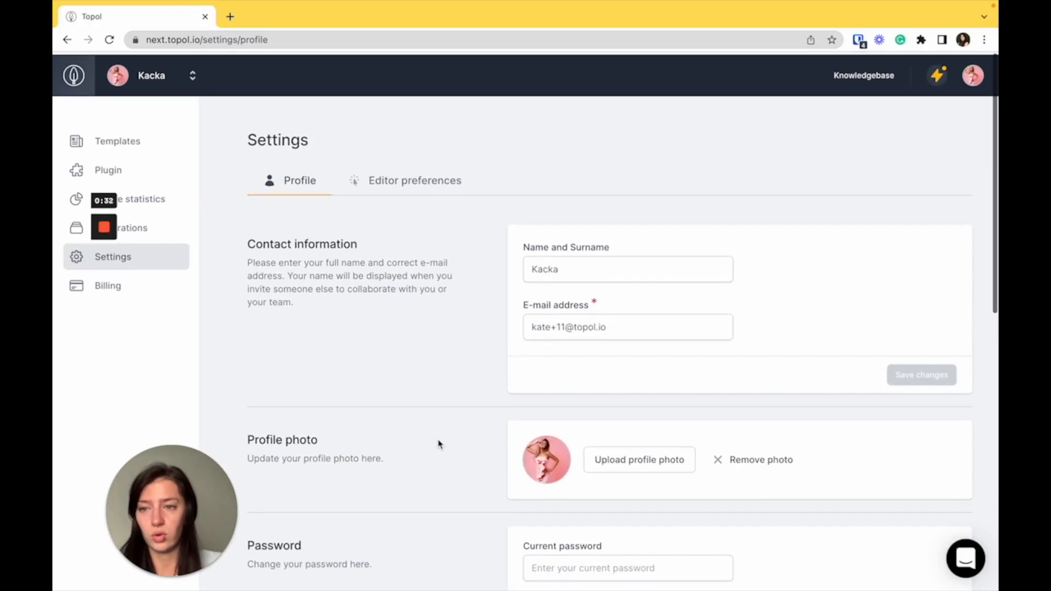
# - Open Billing, review the PRO subscription details, and show the empty Invoices list
pyautogui.click(108, 286)
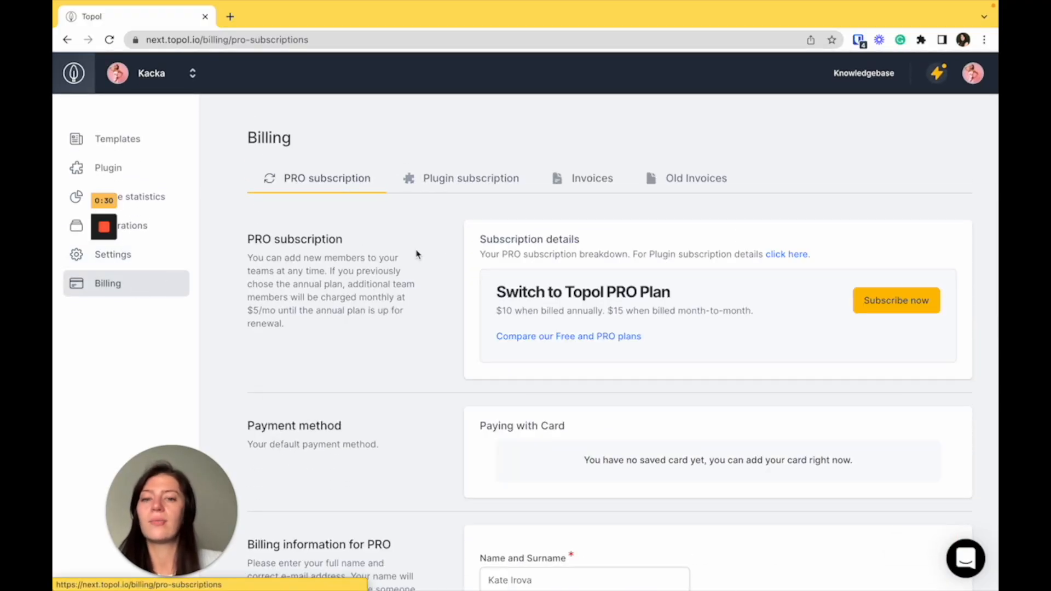
pyautogui.moveTo(440, 187)
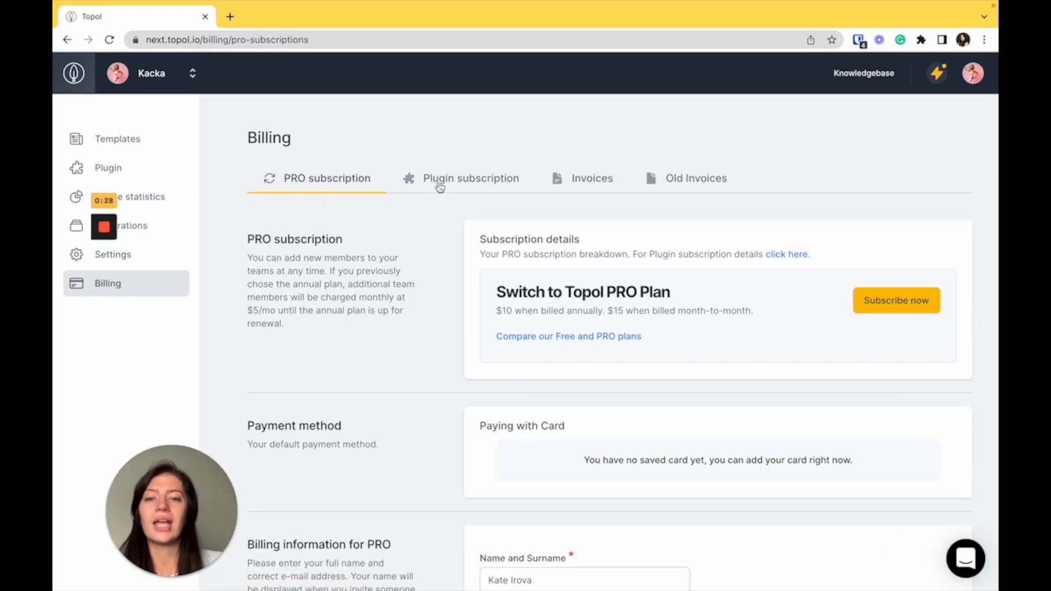
pyautogui.scroll(-3)
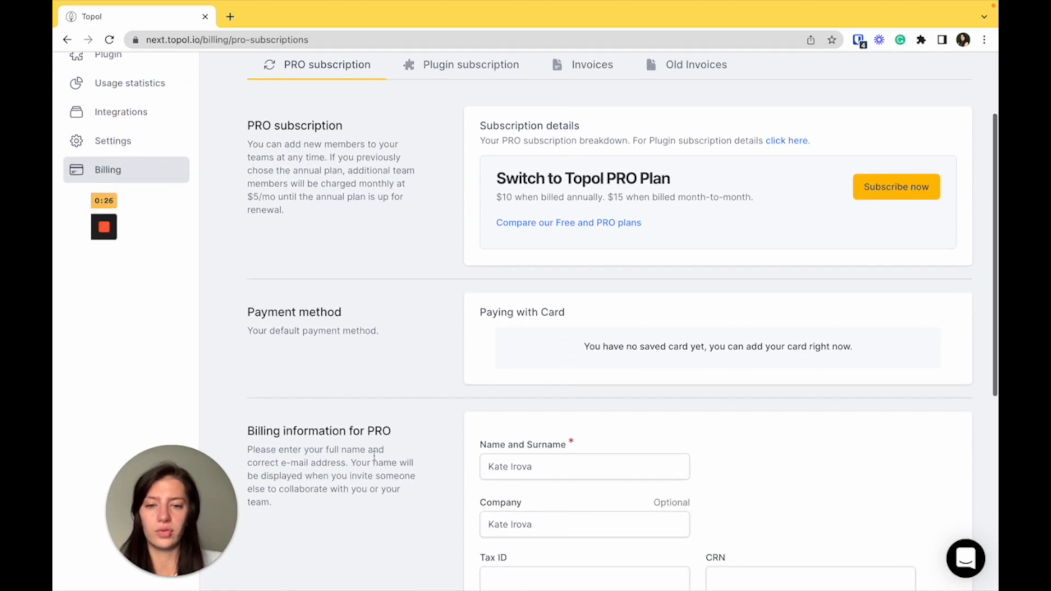
pyautogui.scroll(3)
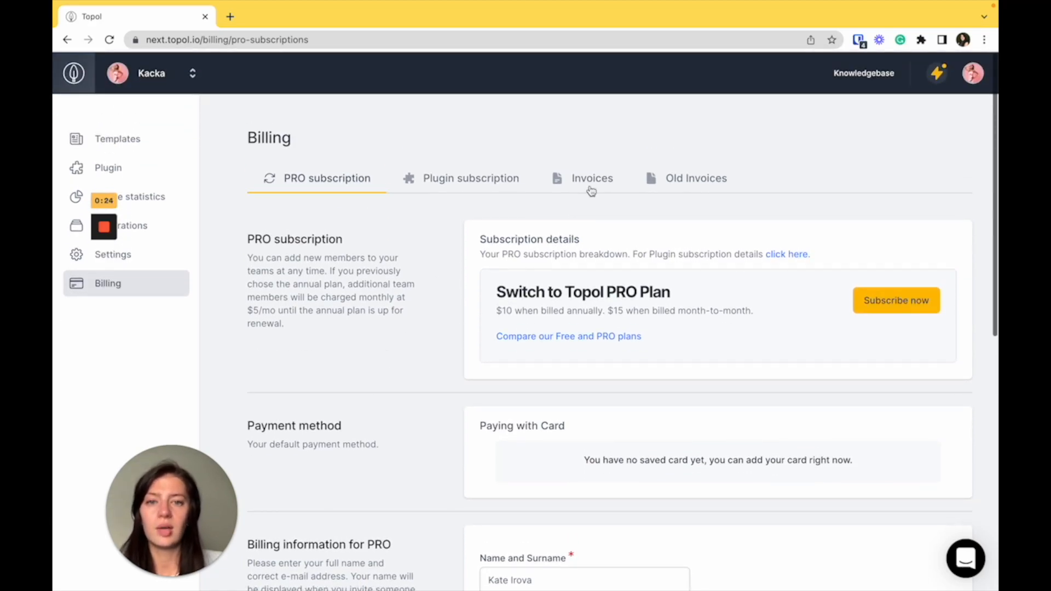
pyautogui.click(591, 178)
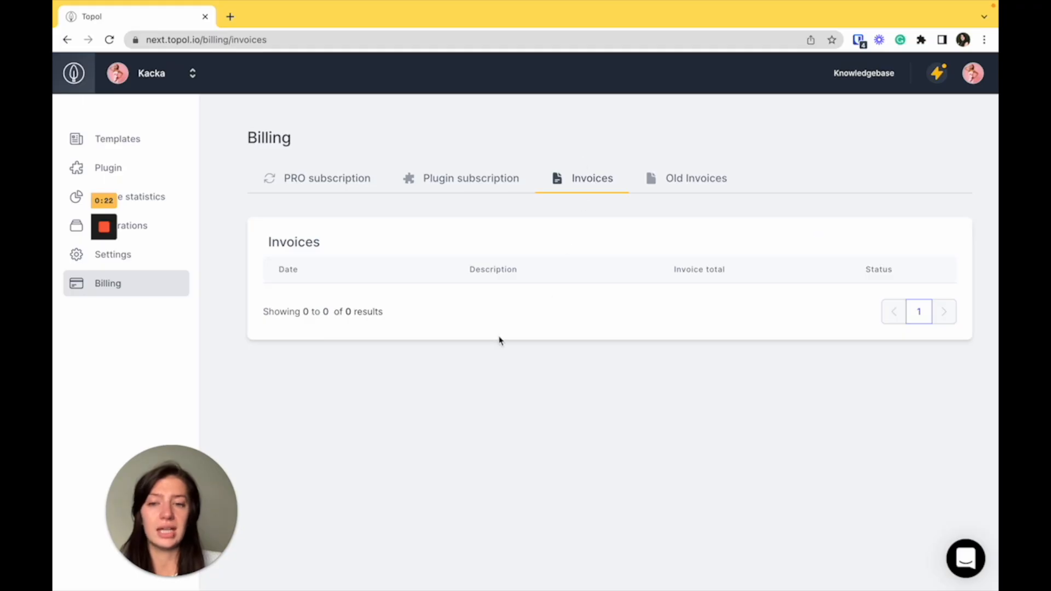